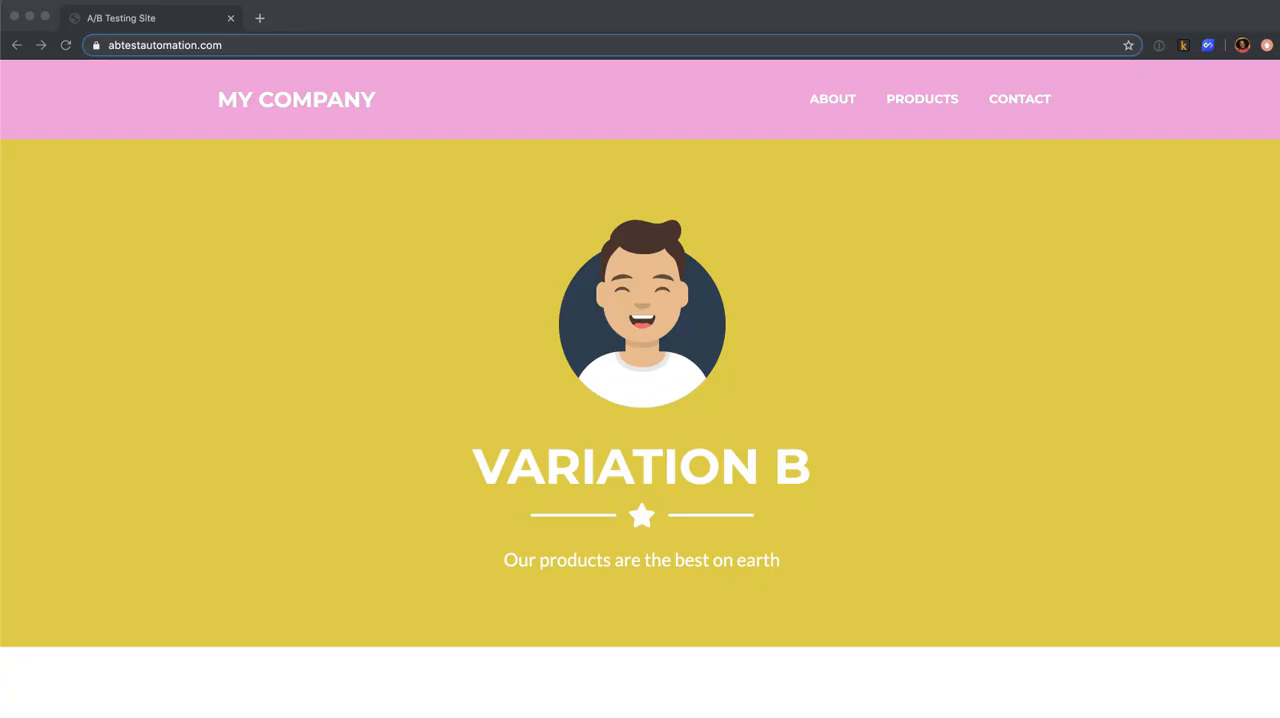
# Browse the current site variation, jumping to its Products and About sections
pyautogui.scroll(-3)
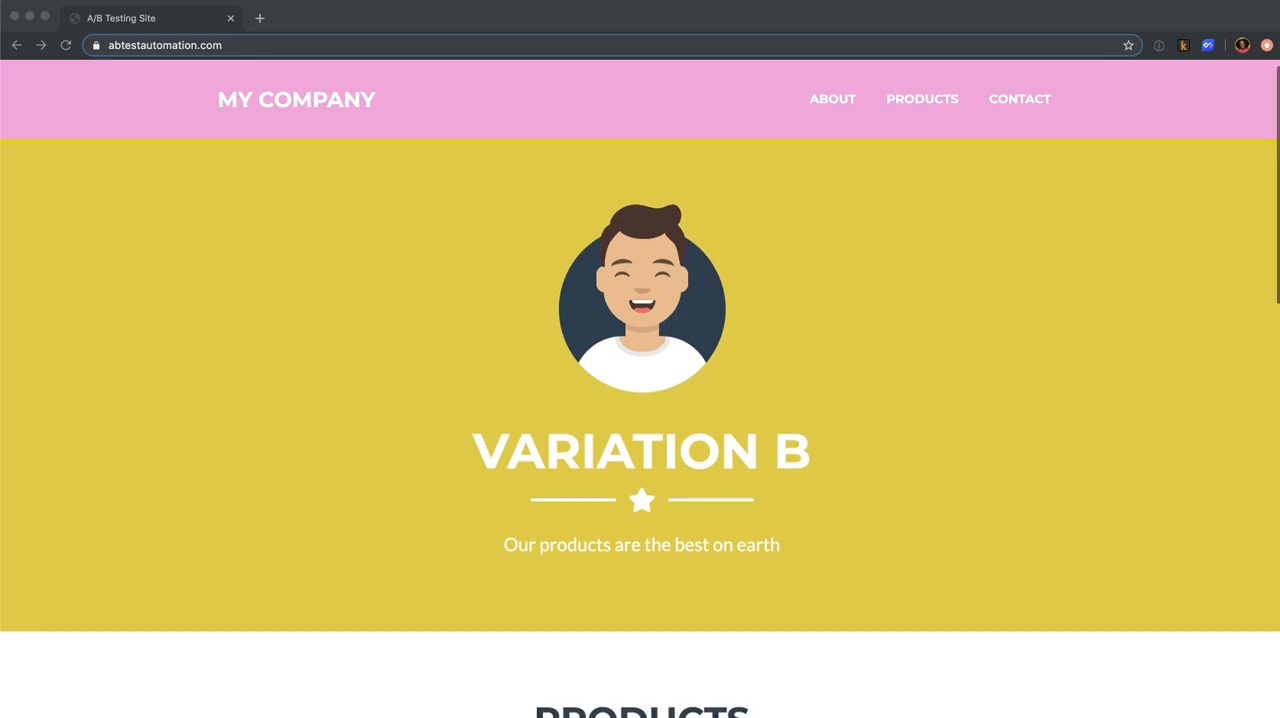
pyautogui.scroll(-3)
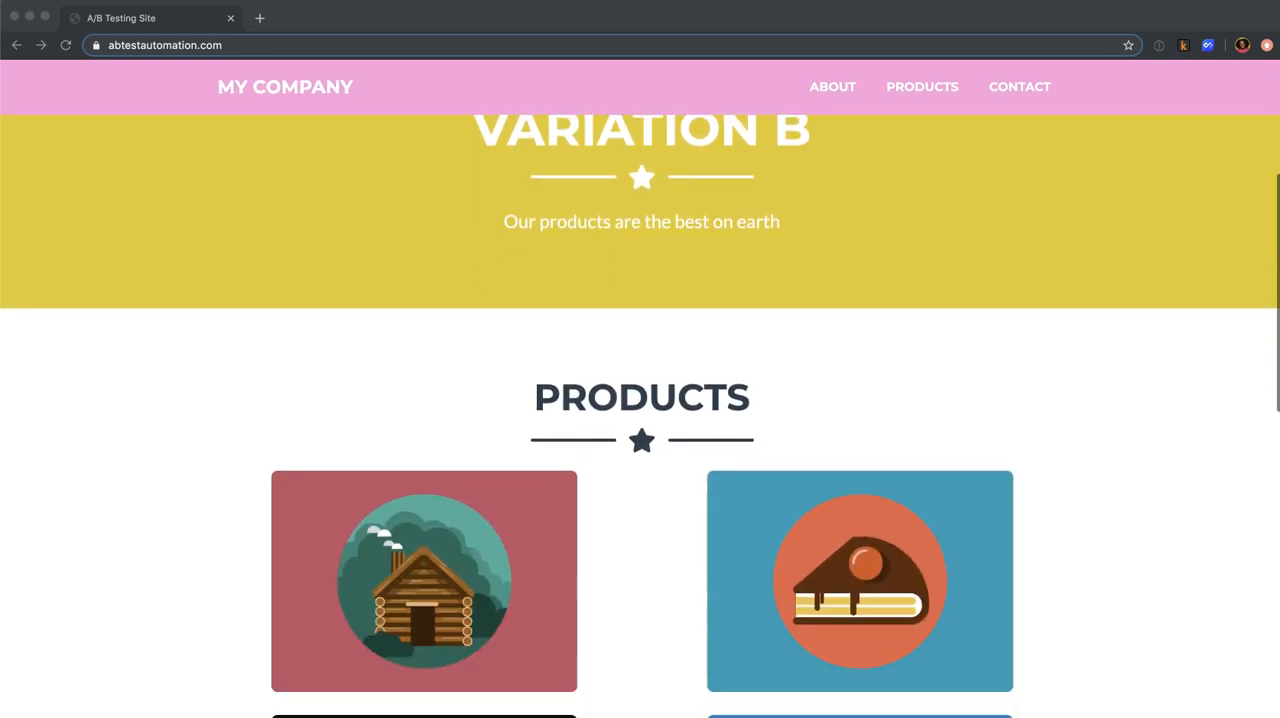
pyautogui.click(921, 87)
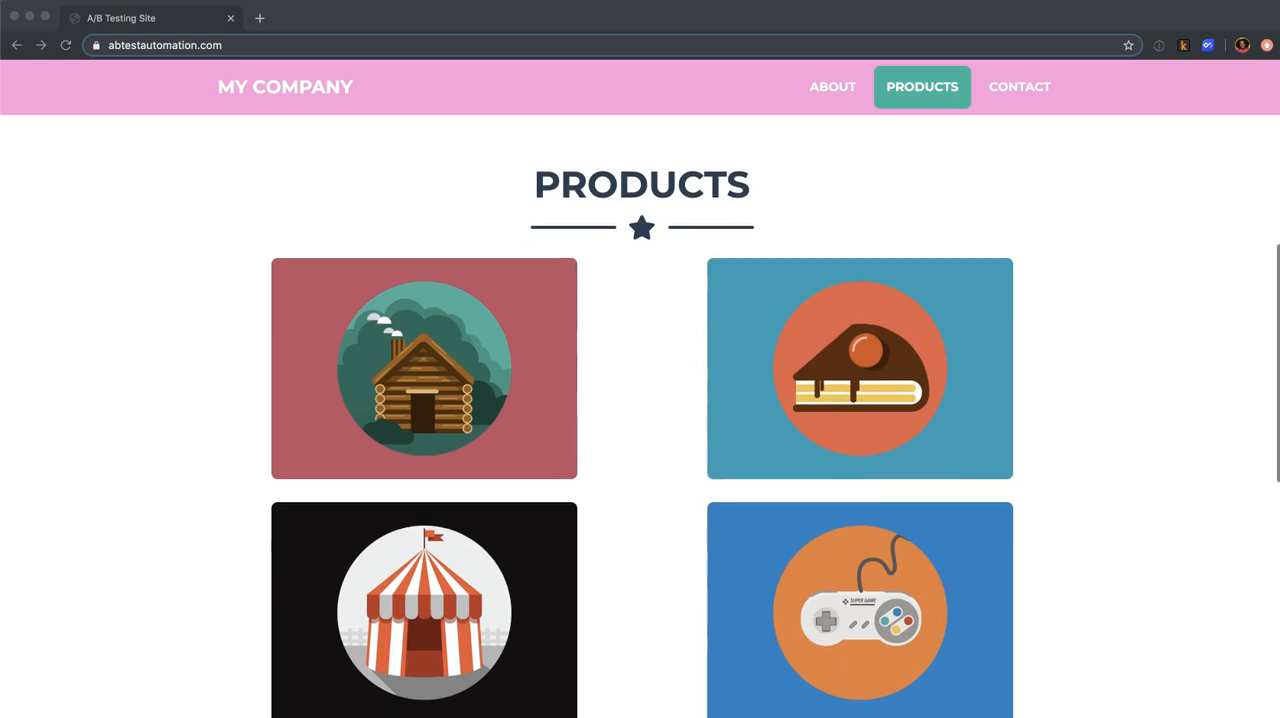
pyautogui.scroll(-3)
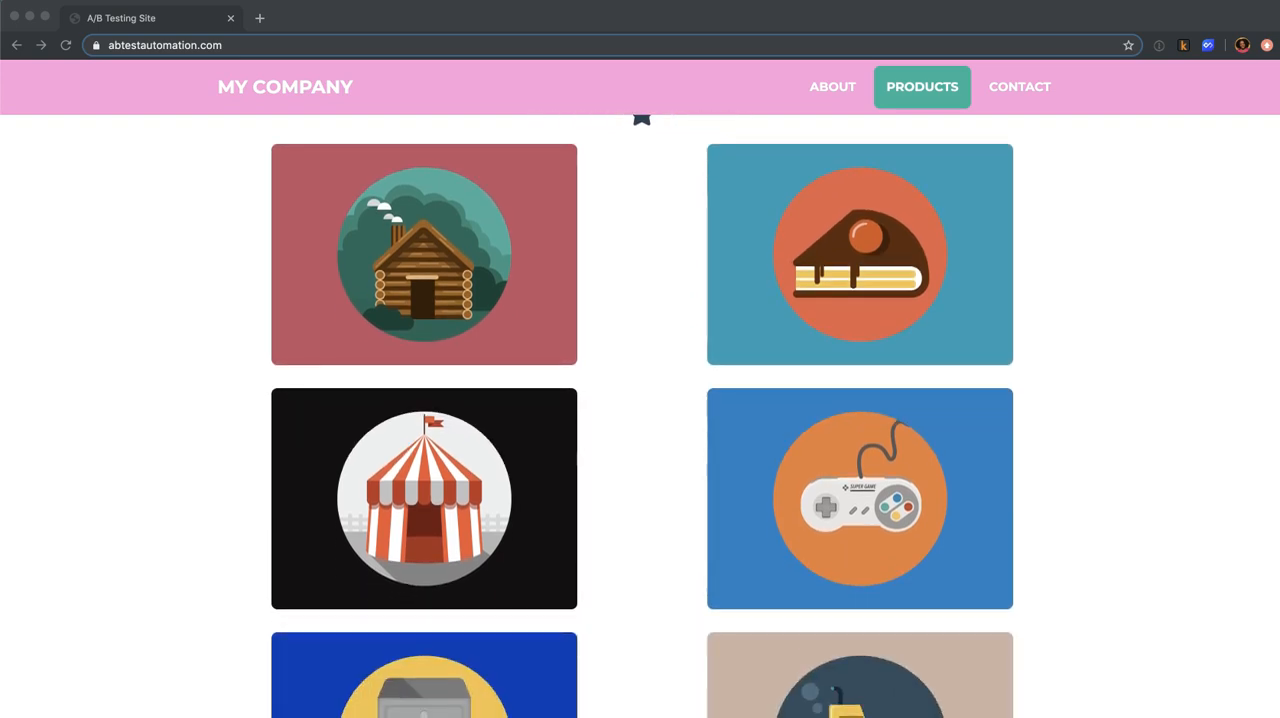
pyautogui.scroll(-3)
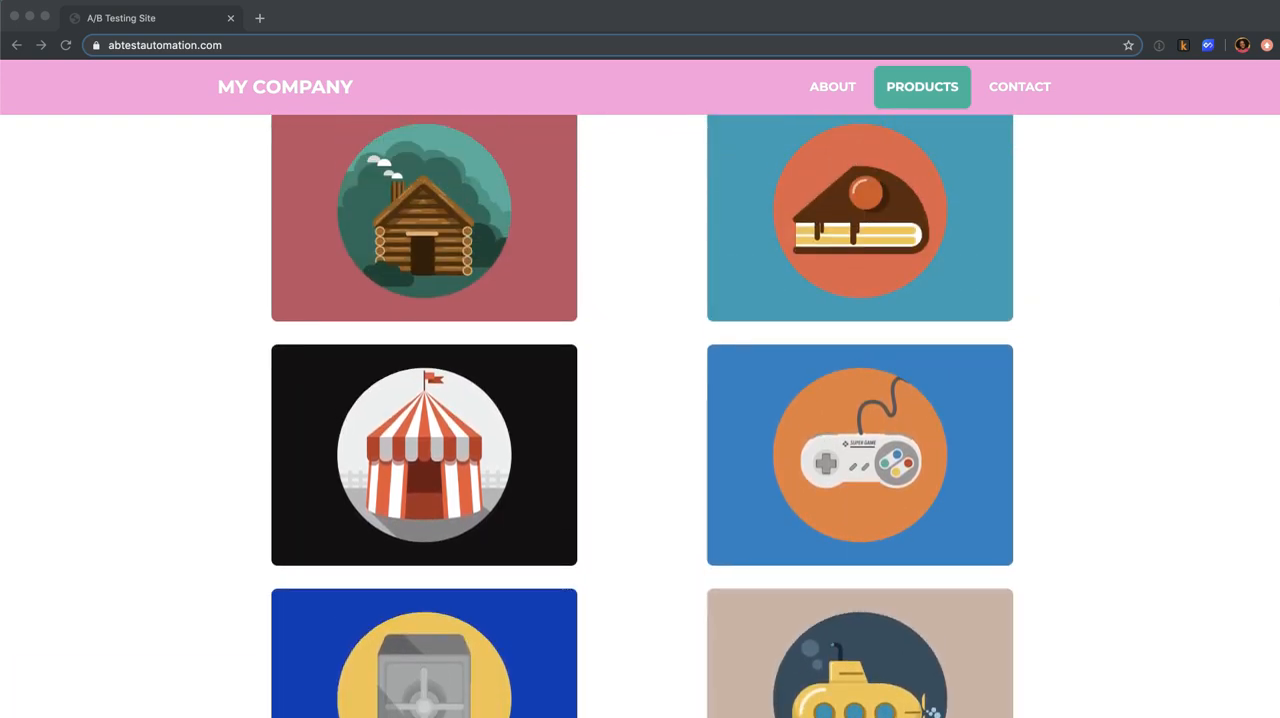
pyautogui.click(831, 86)
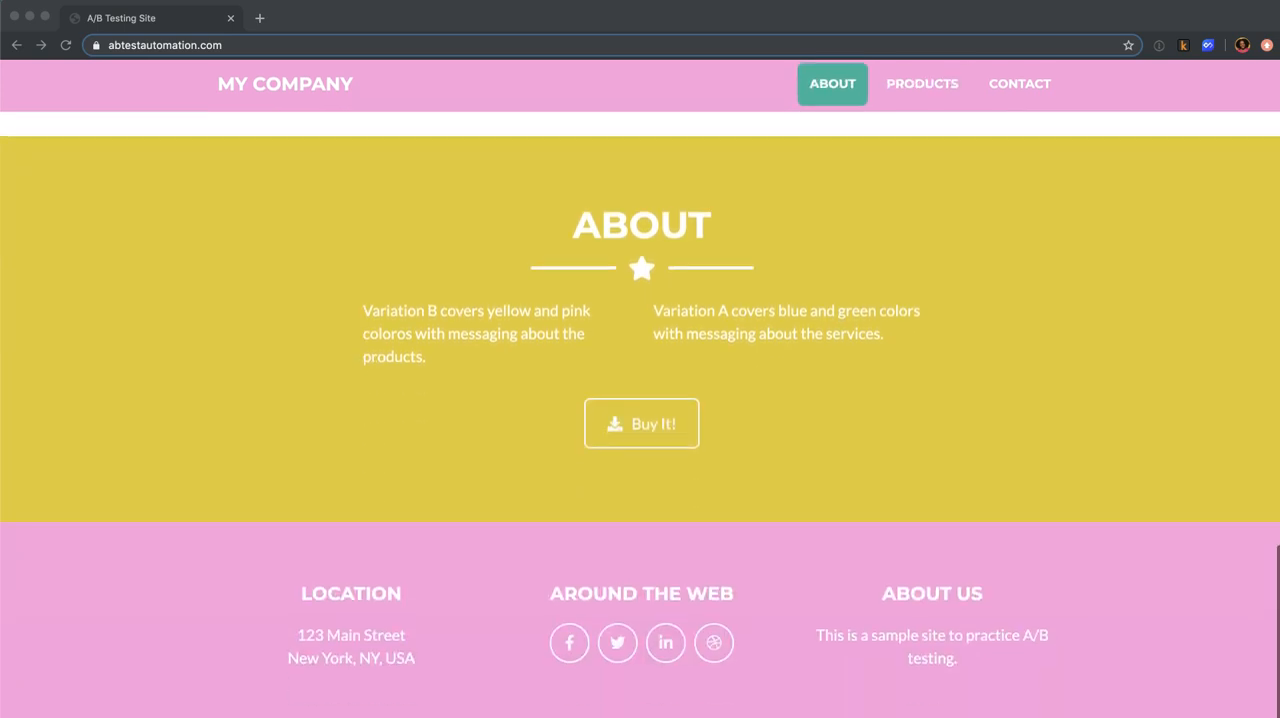
pyautogui.click(921, 83)
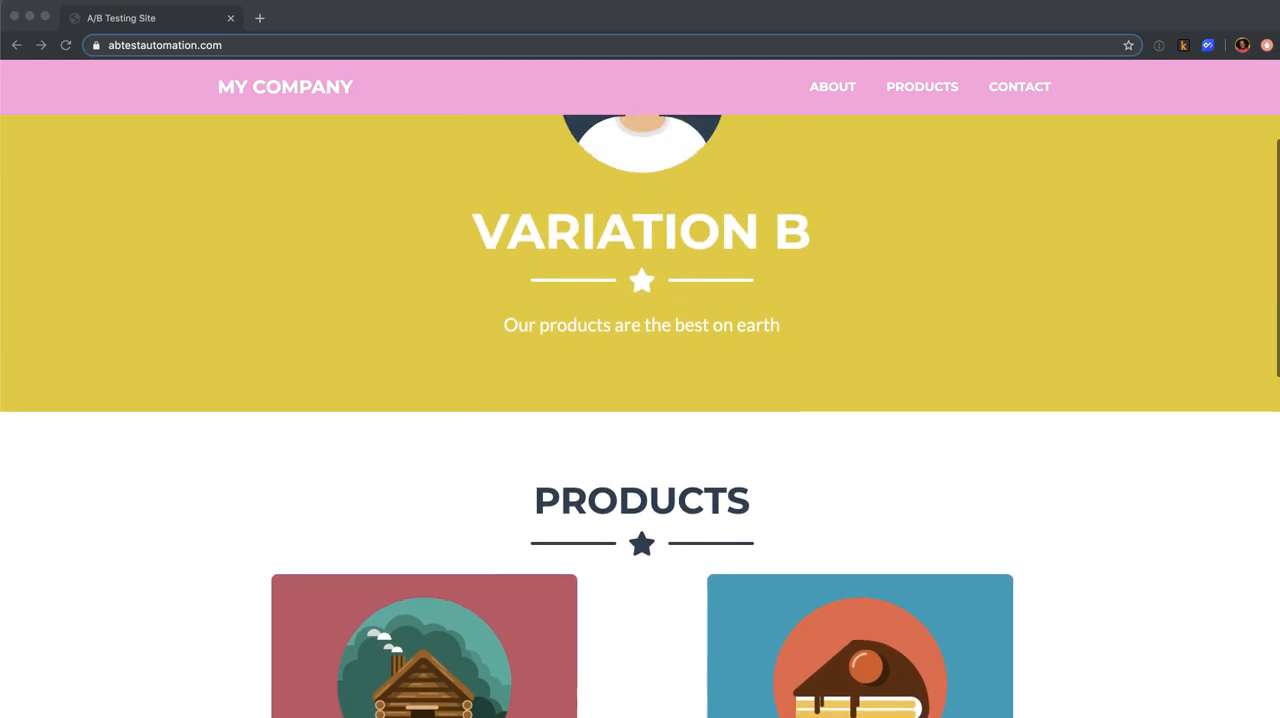
pyautogui.scroll(3)
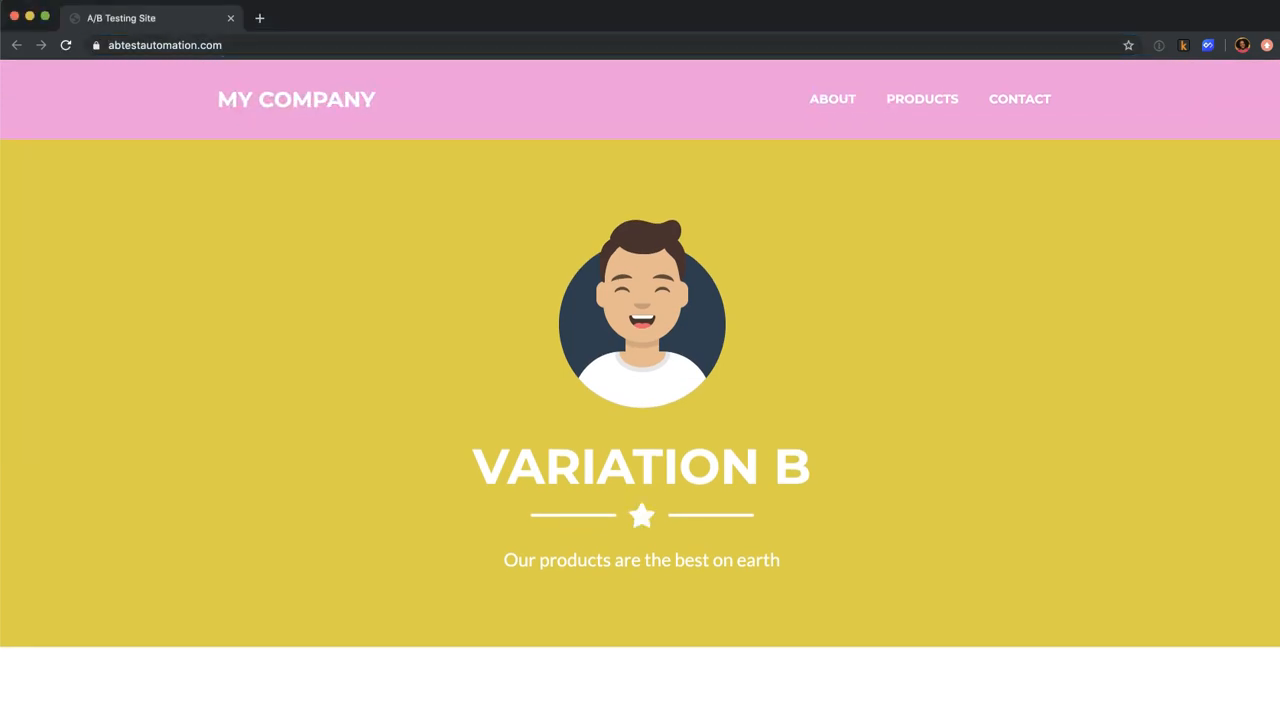
# Reload the site to get Variation A and scroll through its Services grid
pyautogui.click(66, 45)
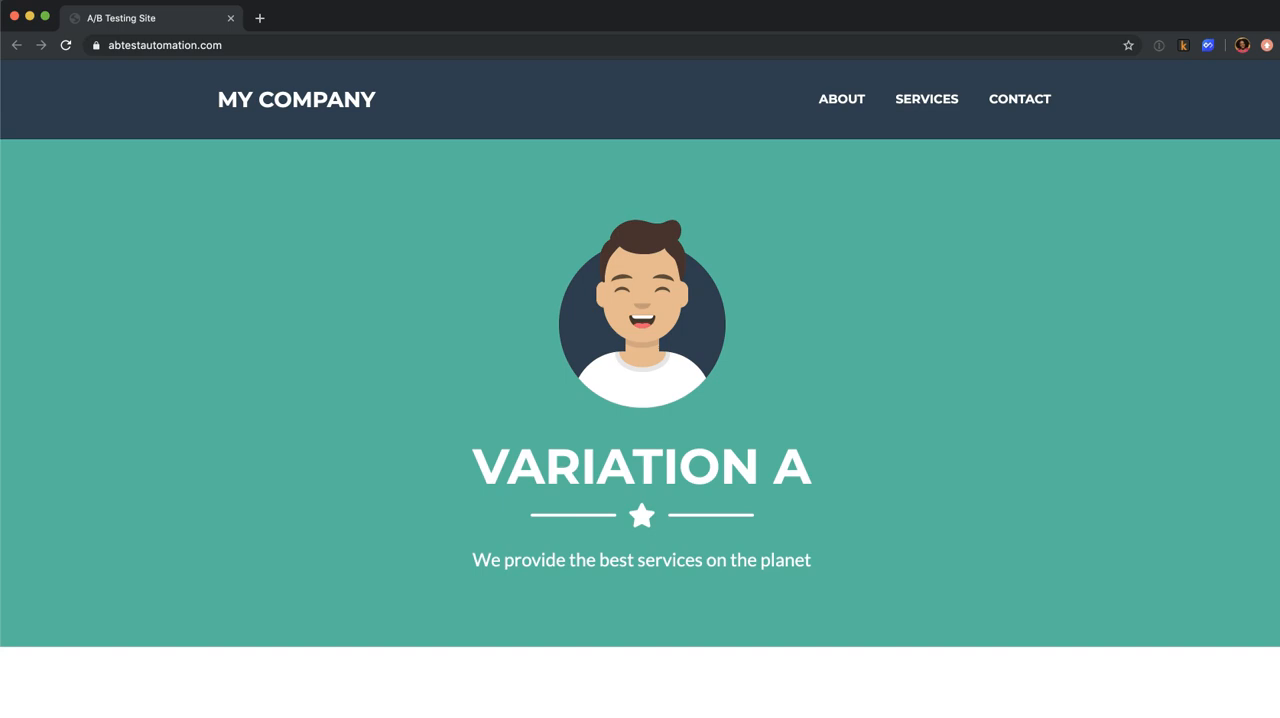
pyautogui.scroll(-3)
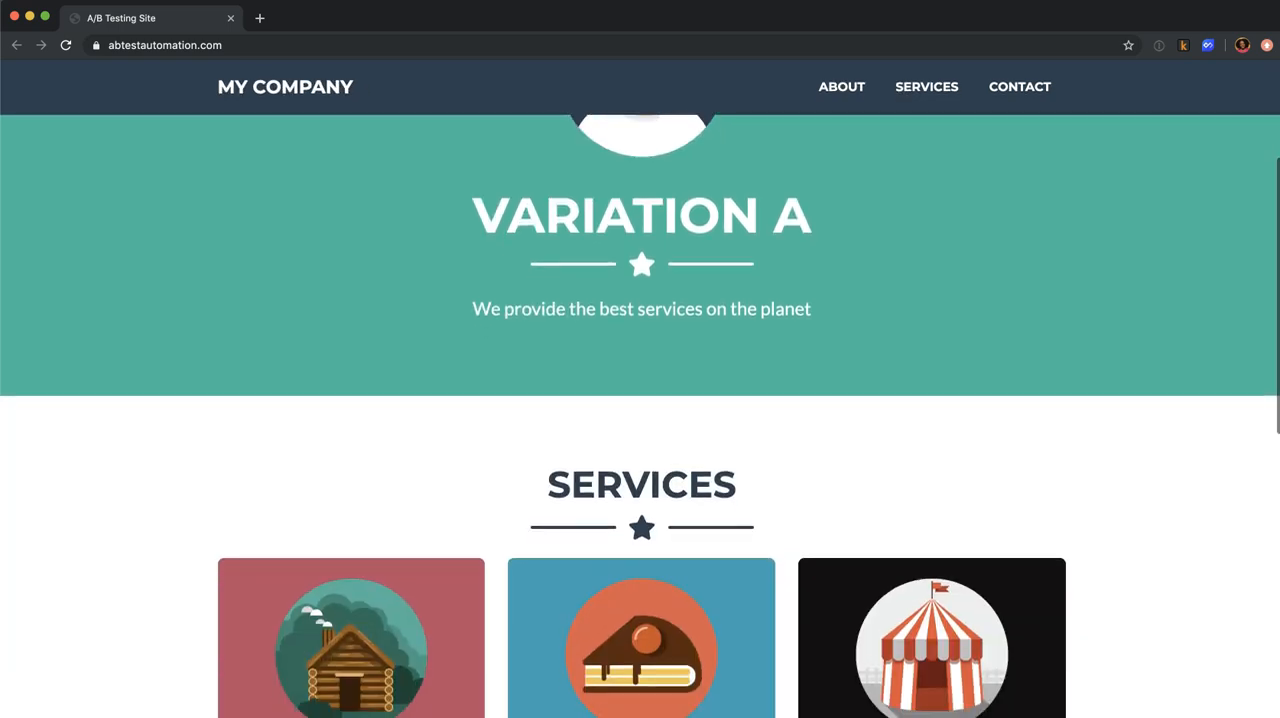
pyautogui.scroll(-3)
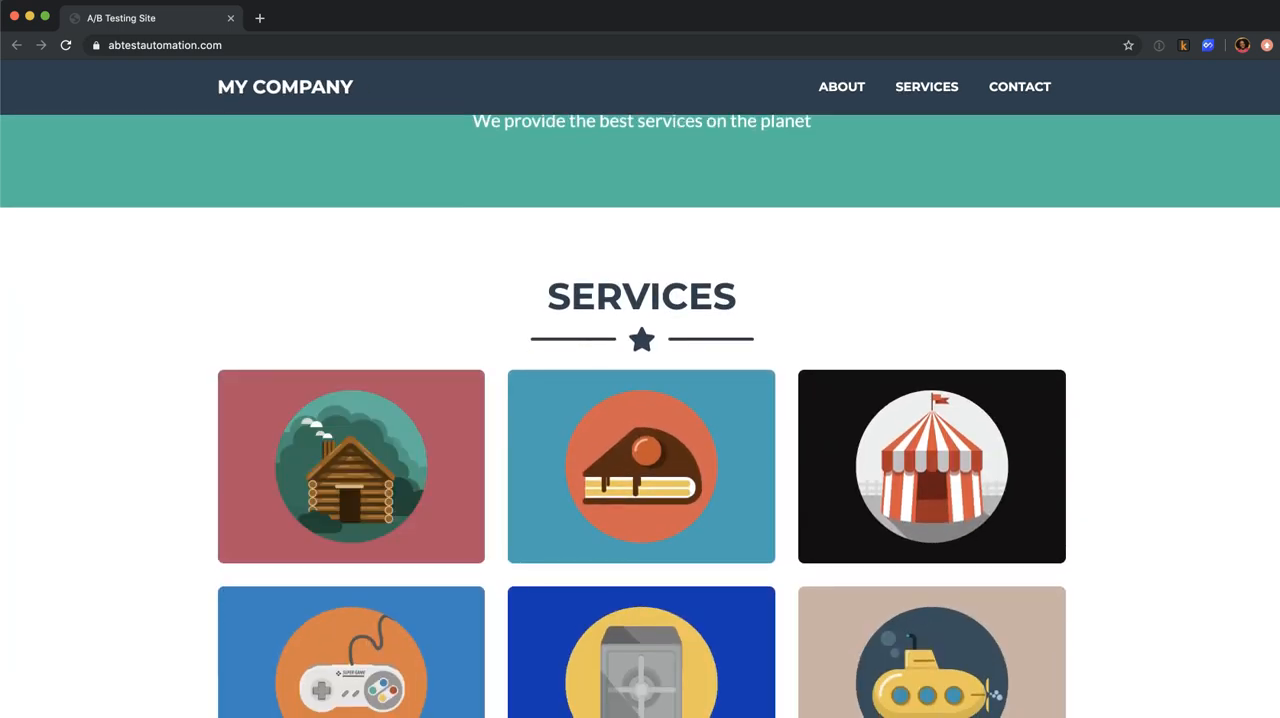
pyautogui.scroll(-3)
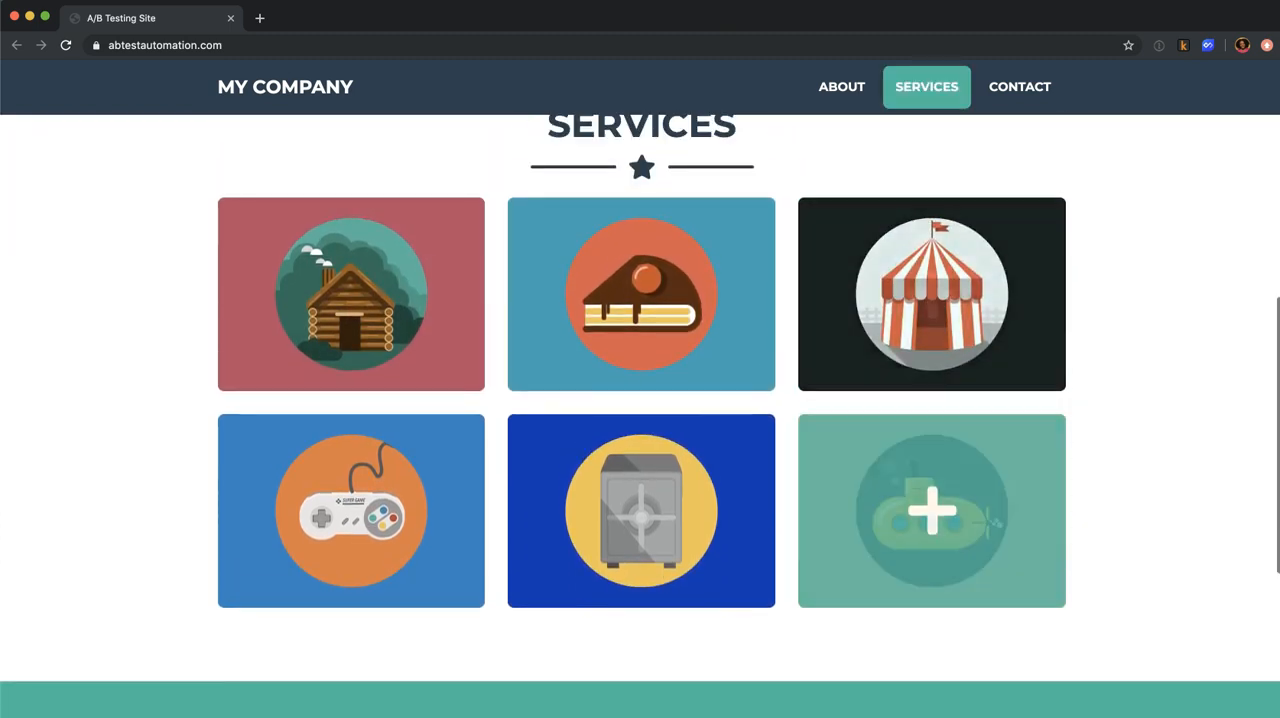
pyautogui.scroll(-3)
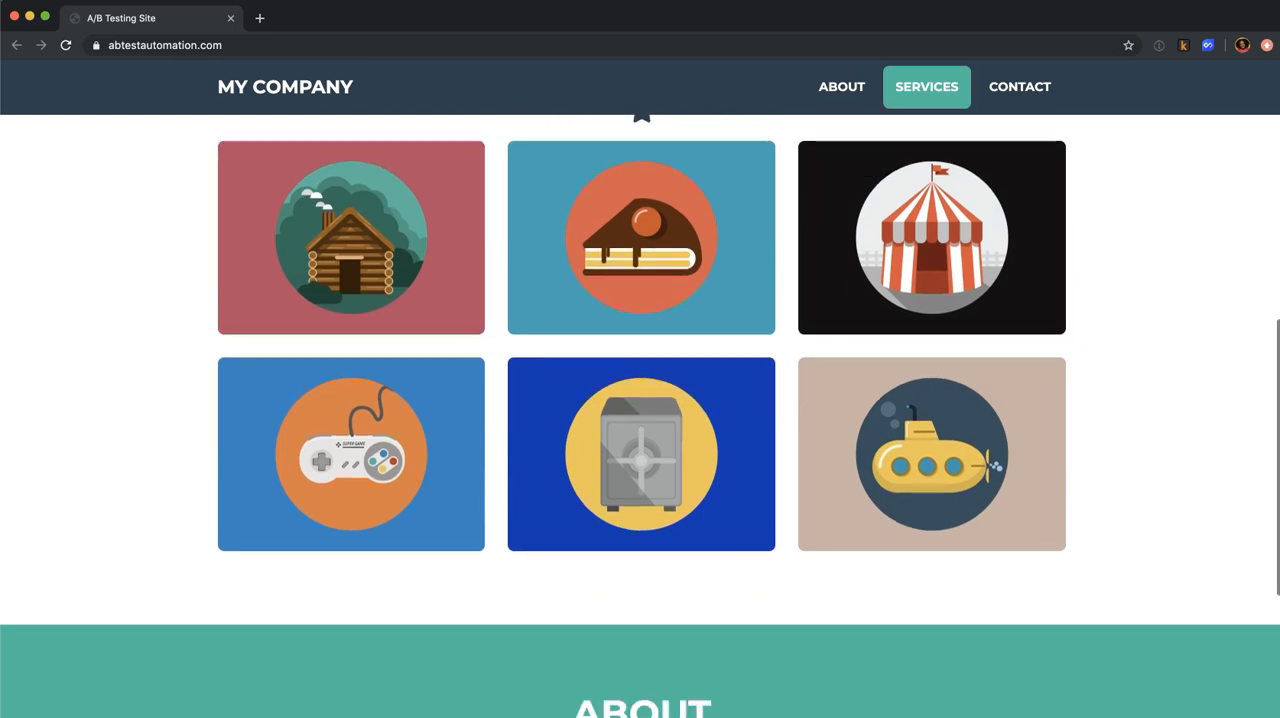
pyautogui.click(841, 86)
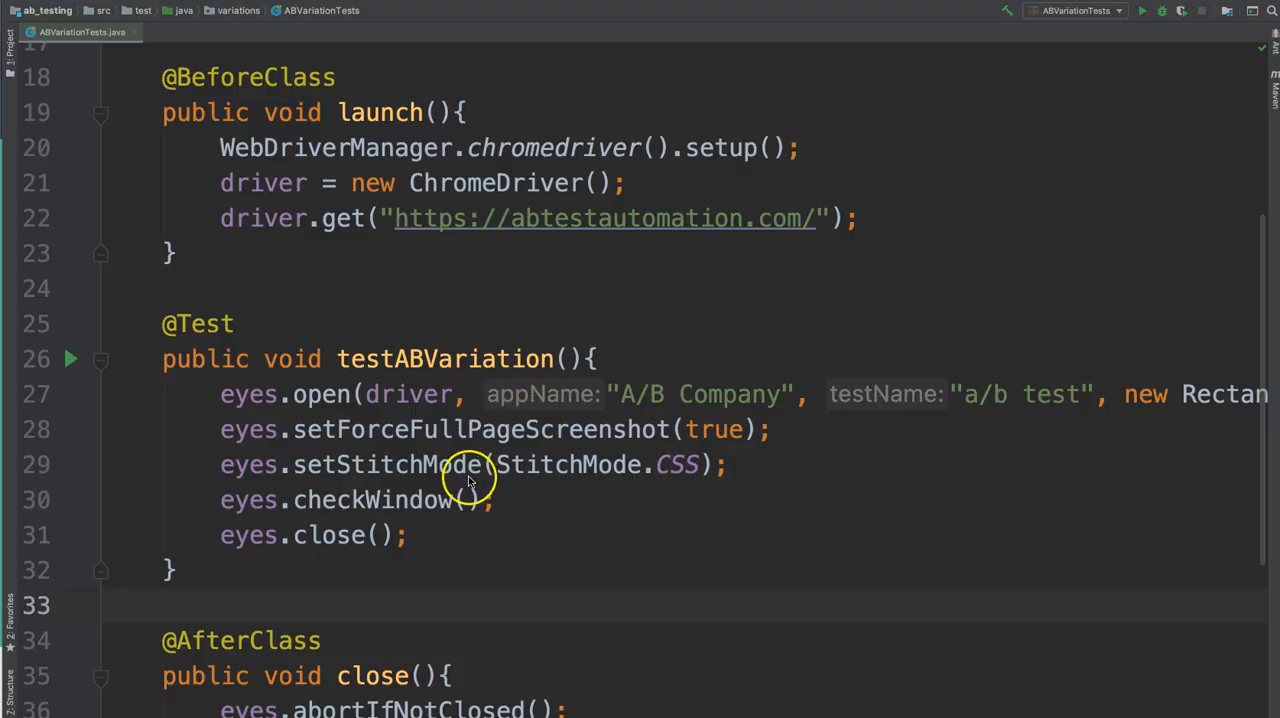
pyautogui.moveTo(160, 553)
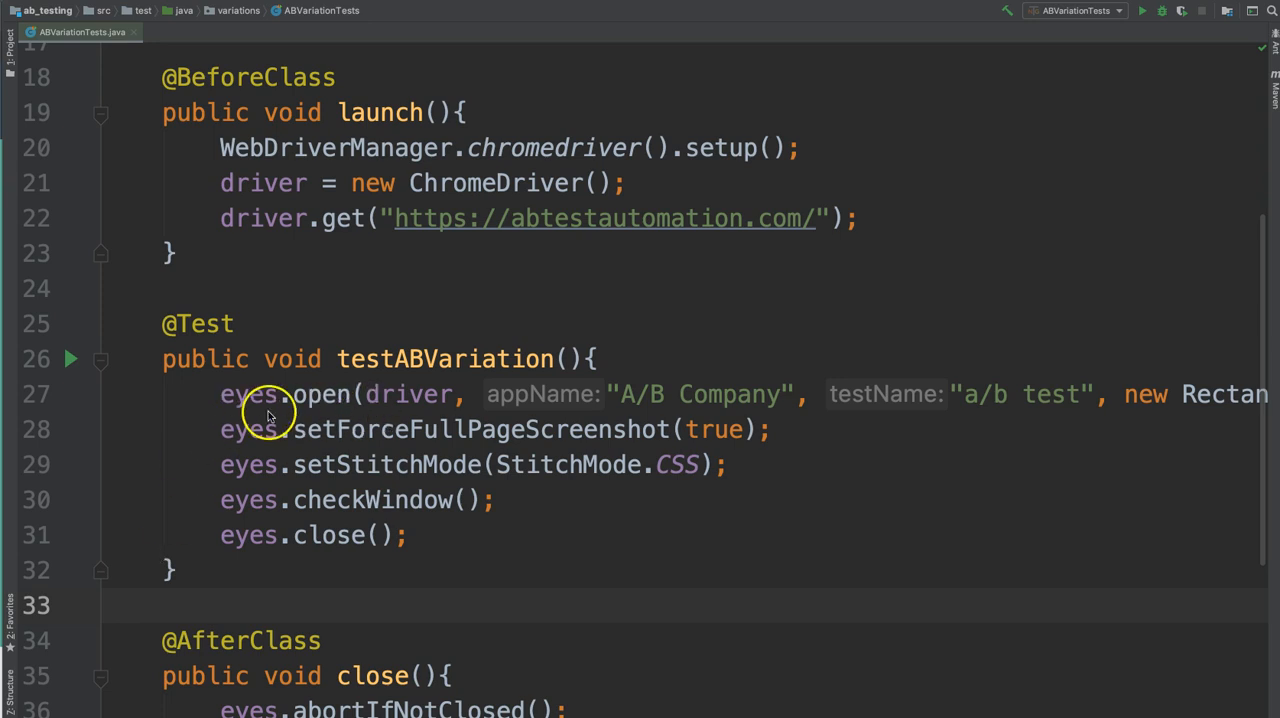
pyautogui.moveTo(185, 463)
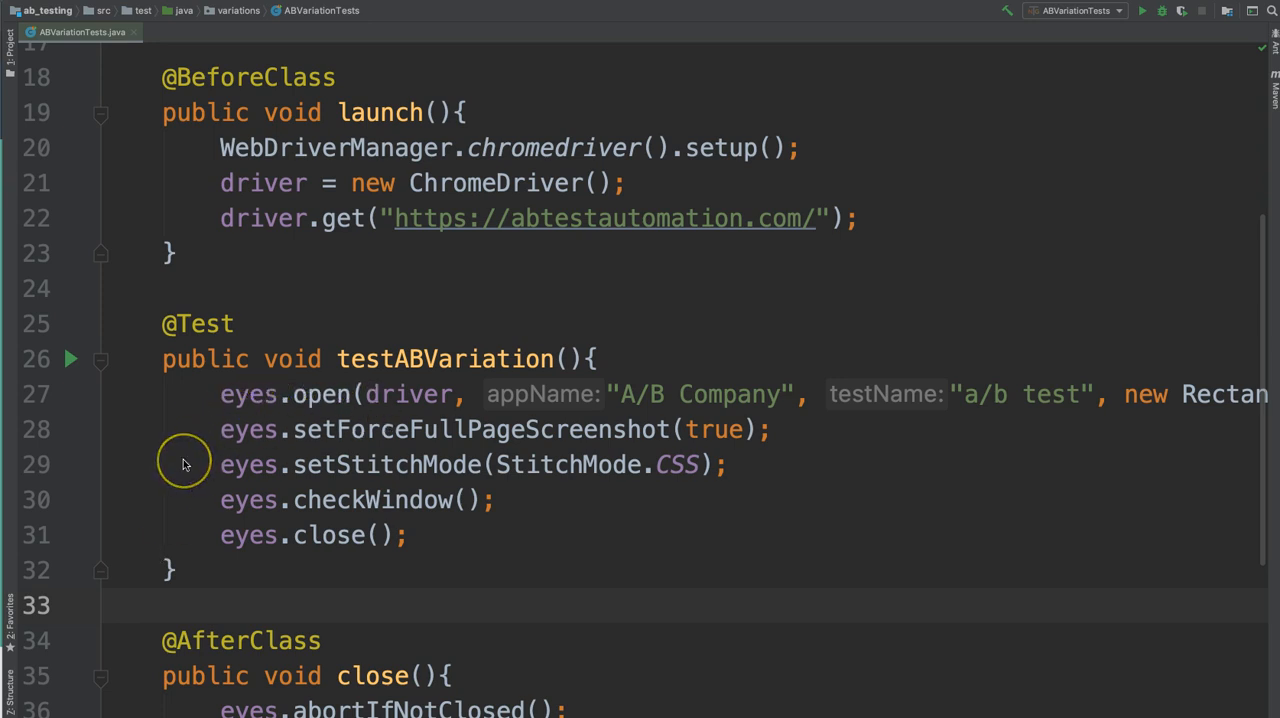
pyautogui.moveTo(603, 443)
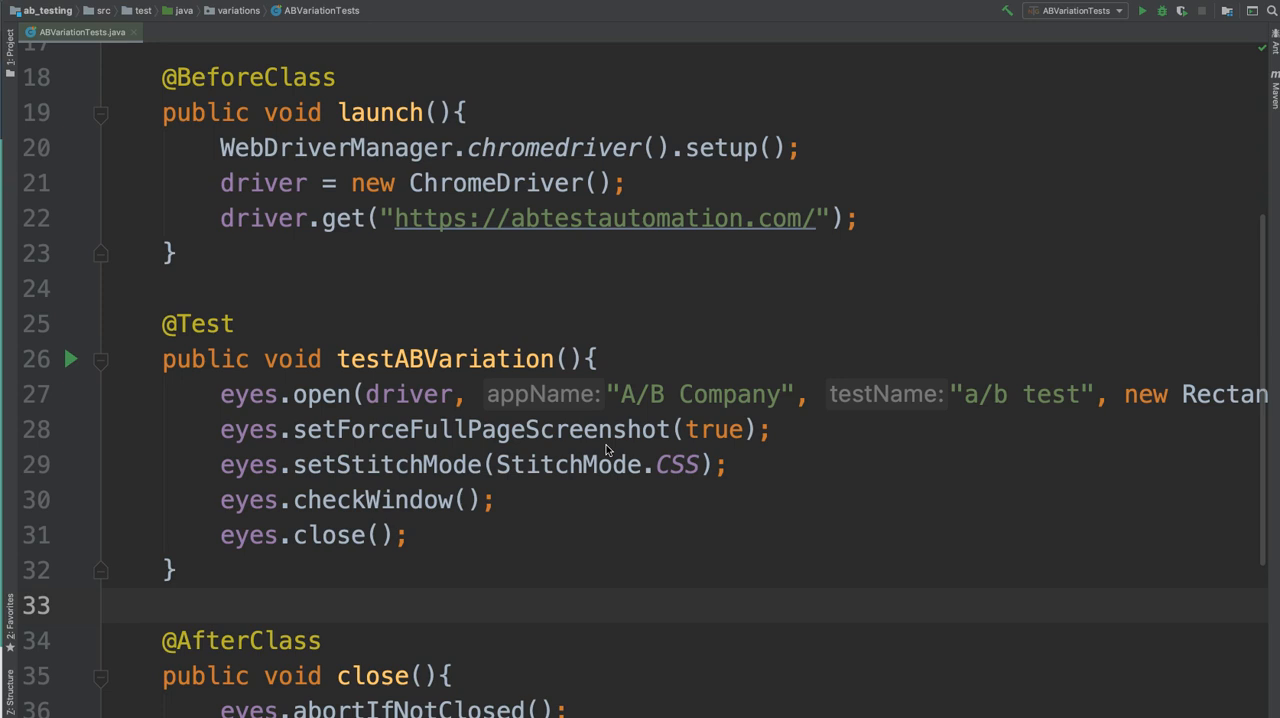
pyautogui.moveTo(600, 464)
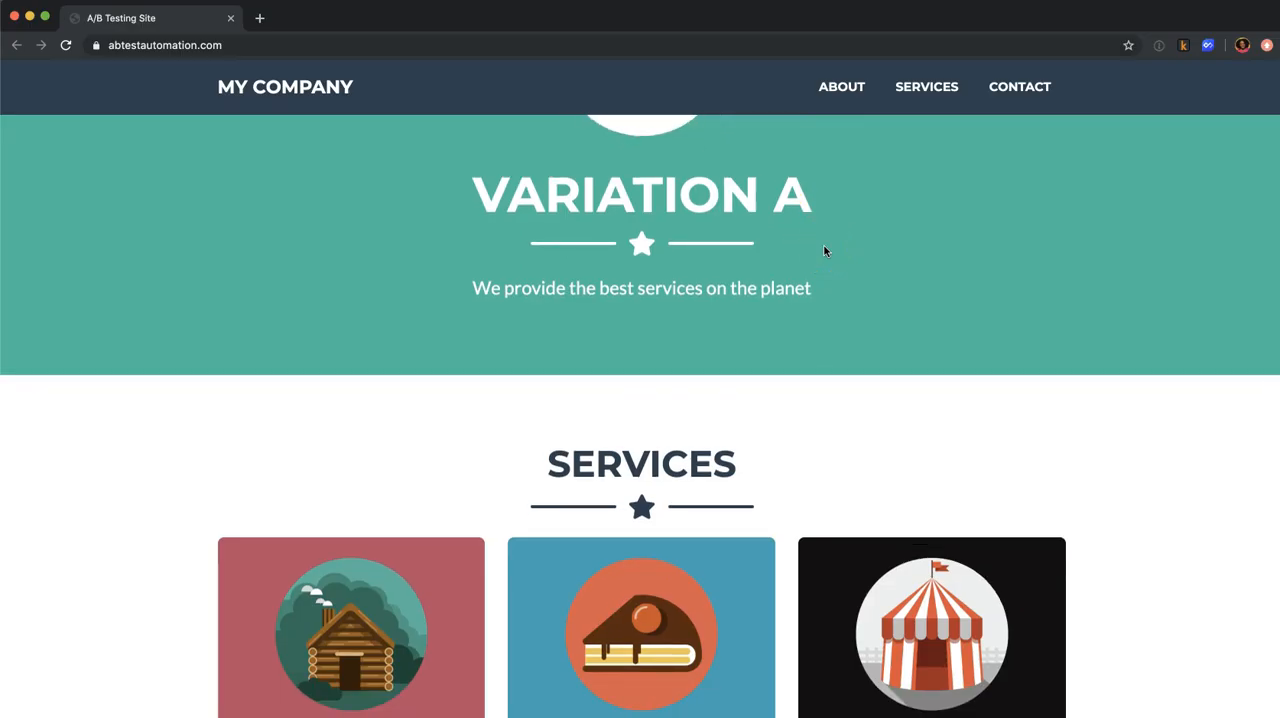
pyautogui.scroll(-3)
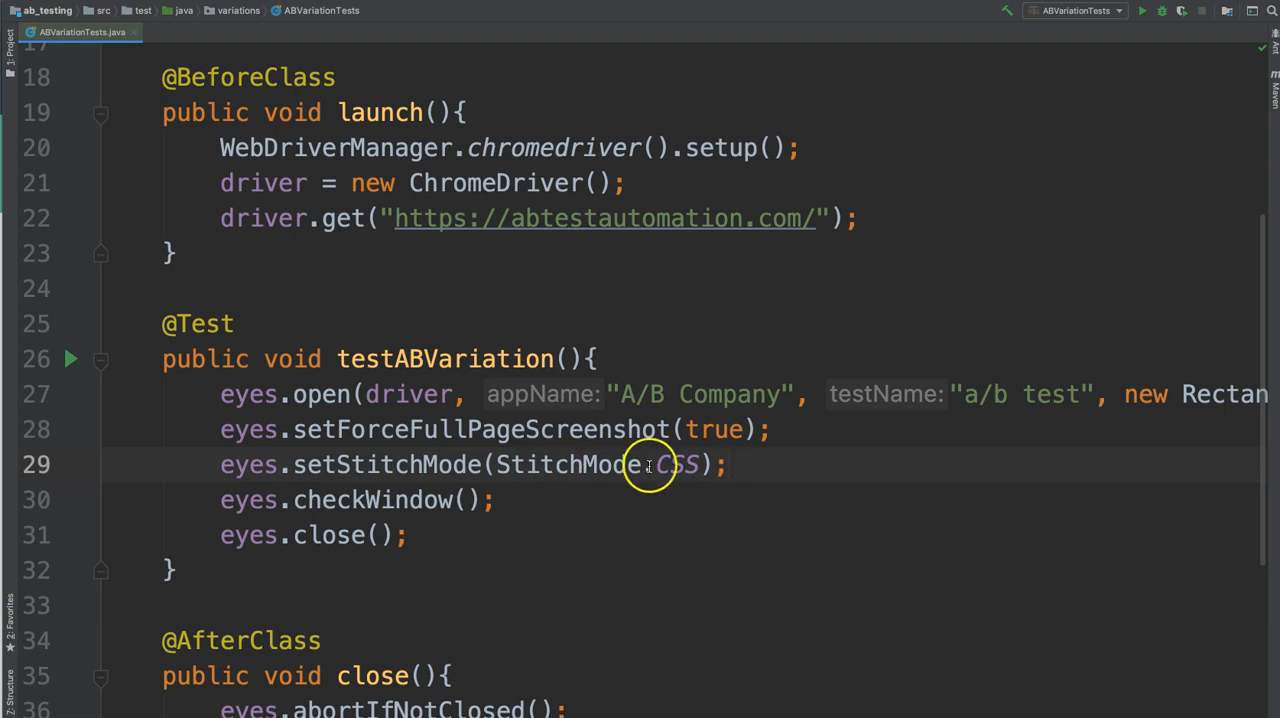
pyautogui.moveTo(603, 499)
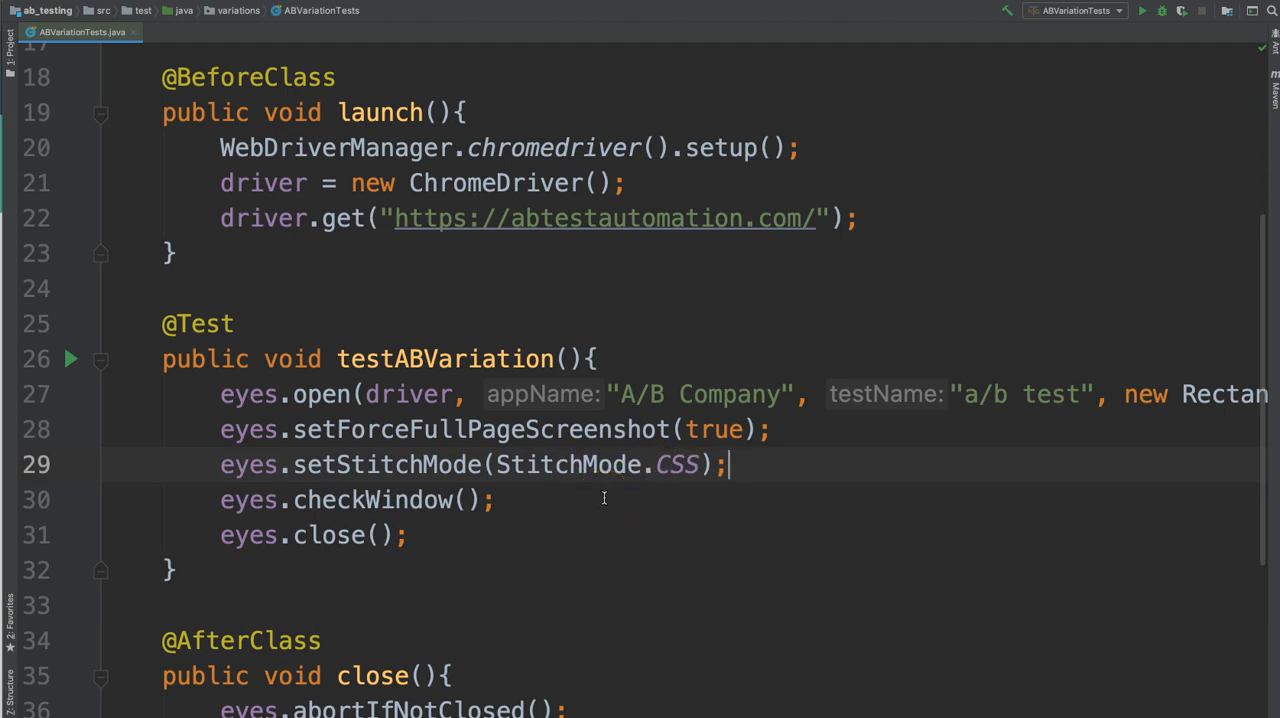
pyautogui.click(495, 500)
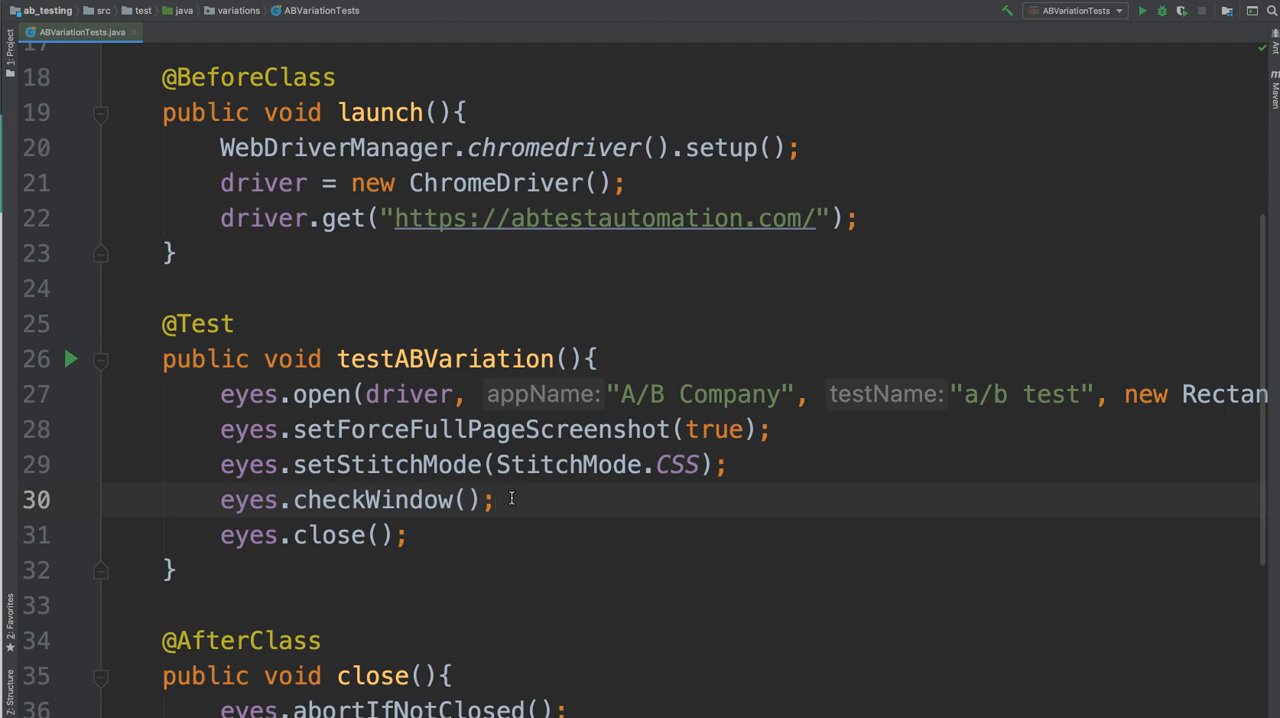
pyautogui.moveTo(823, 503)
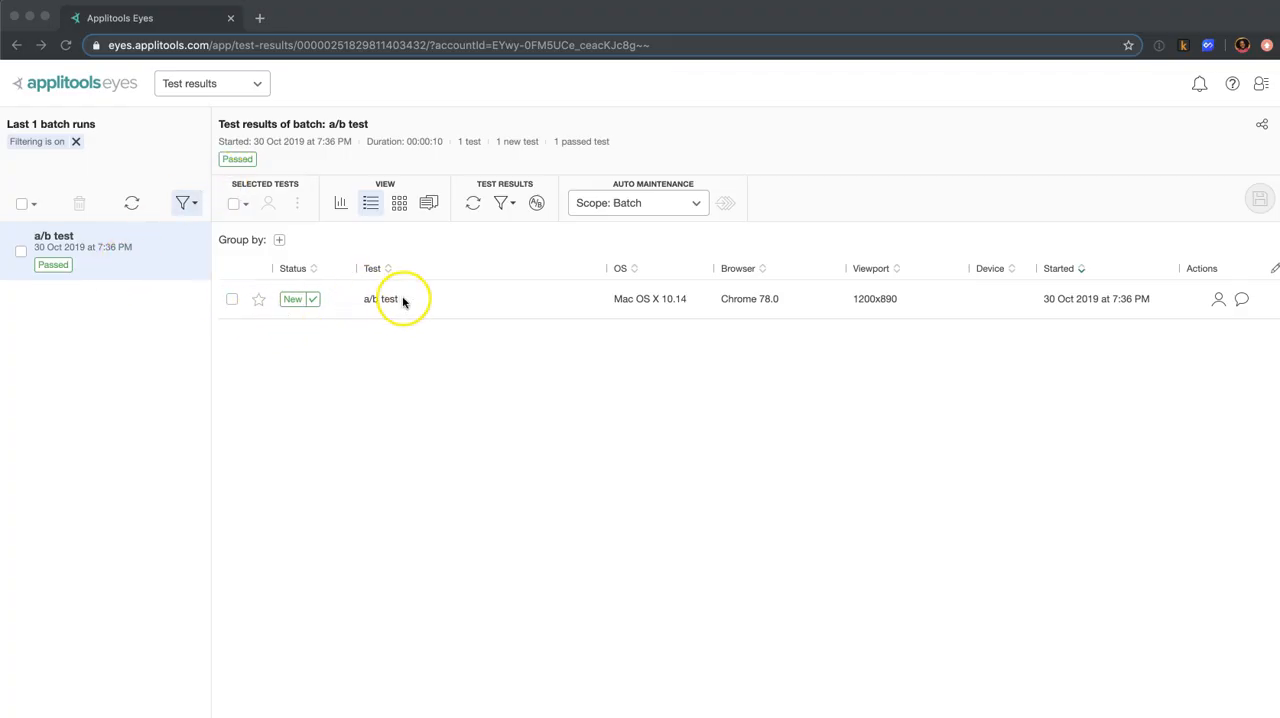
# Open the 'a/b test' row to inspect the new passed baseline result
pyautogui.click(380, 298)
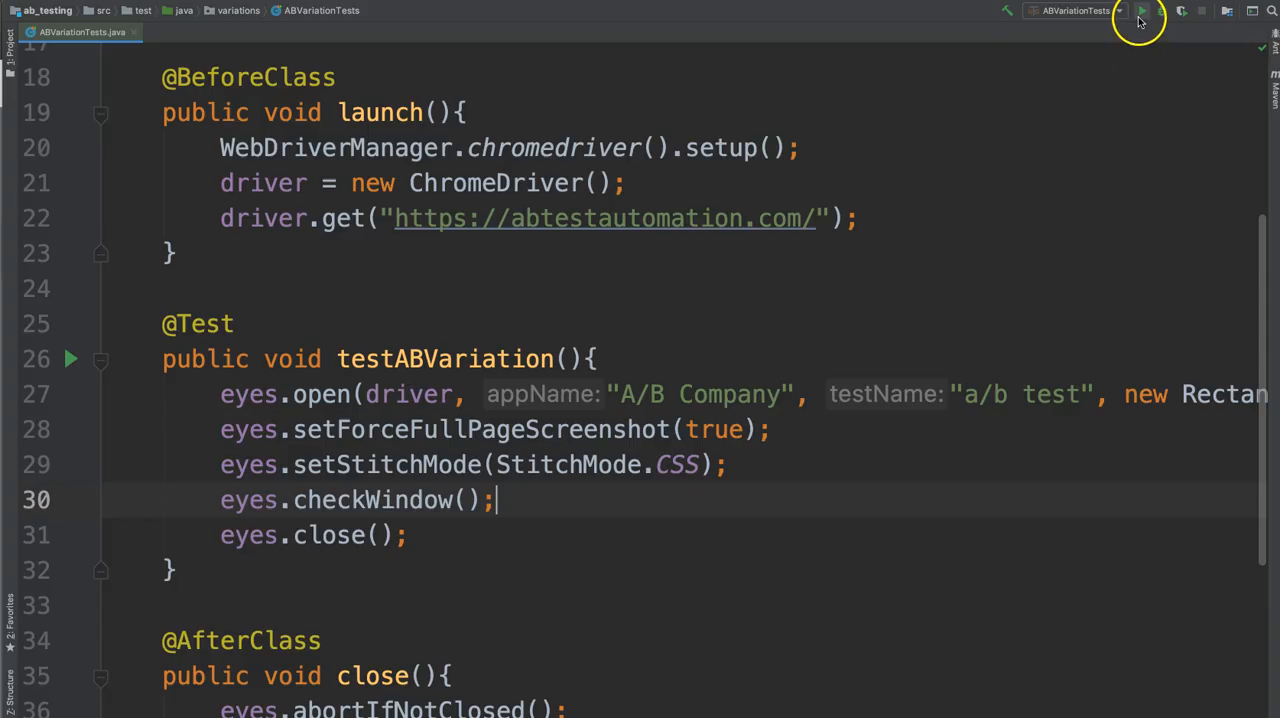
# Run testABVariation to pass on Variation B, then rerun it to load Variation A
pyautogui.click(1143, 11)
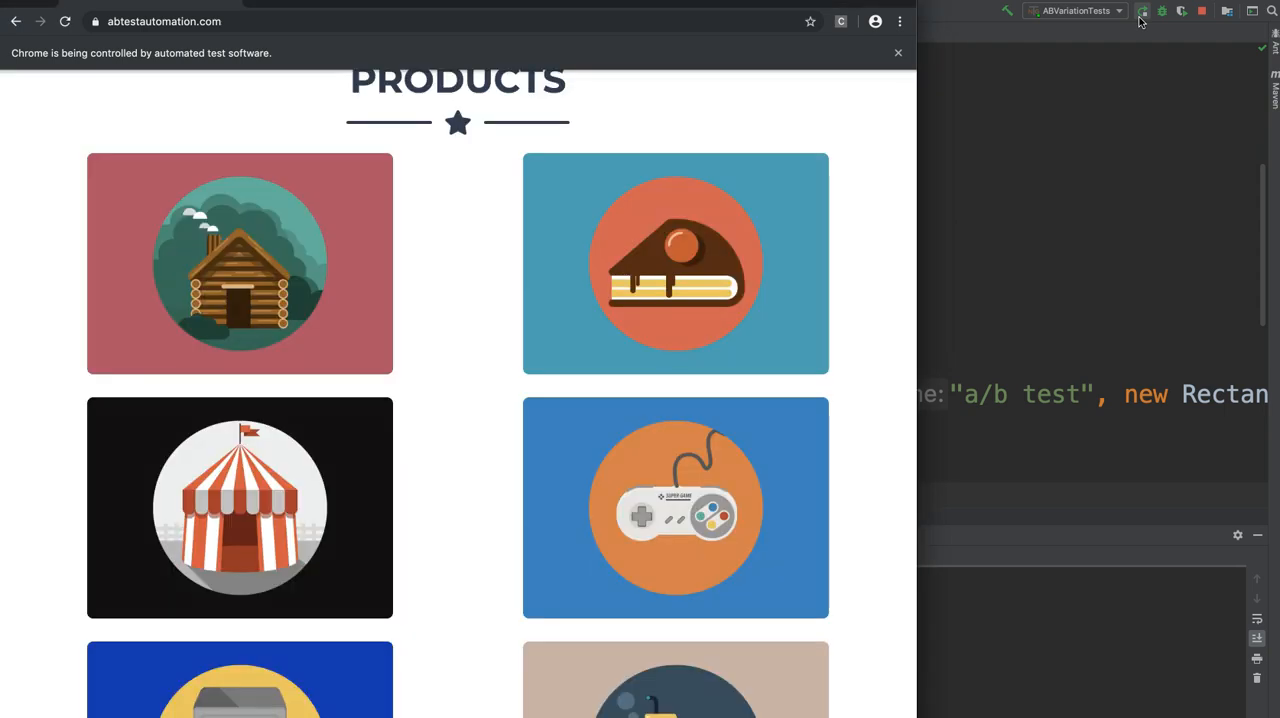
pyautogui.scroll(-3)
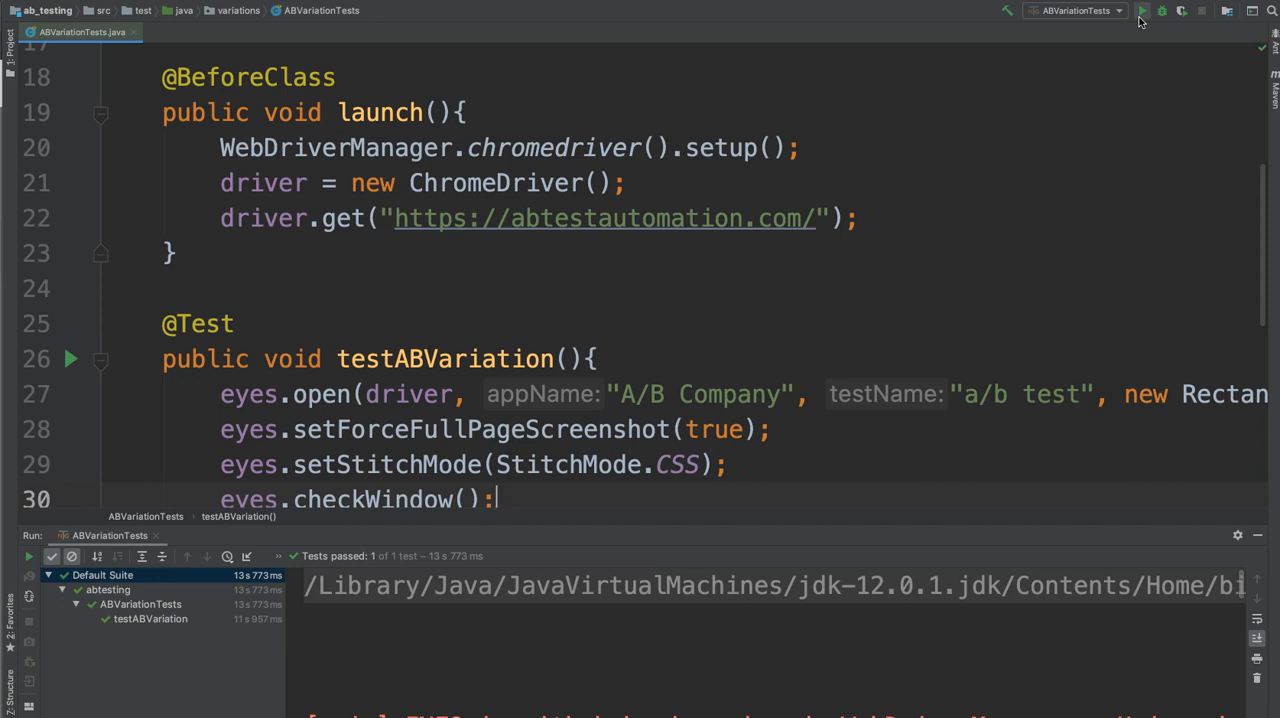
pyautogui.click(1142, 11)
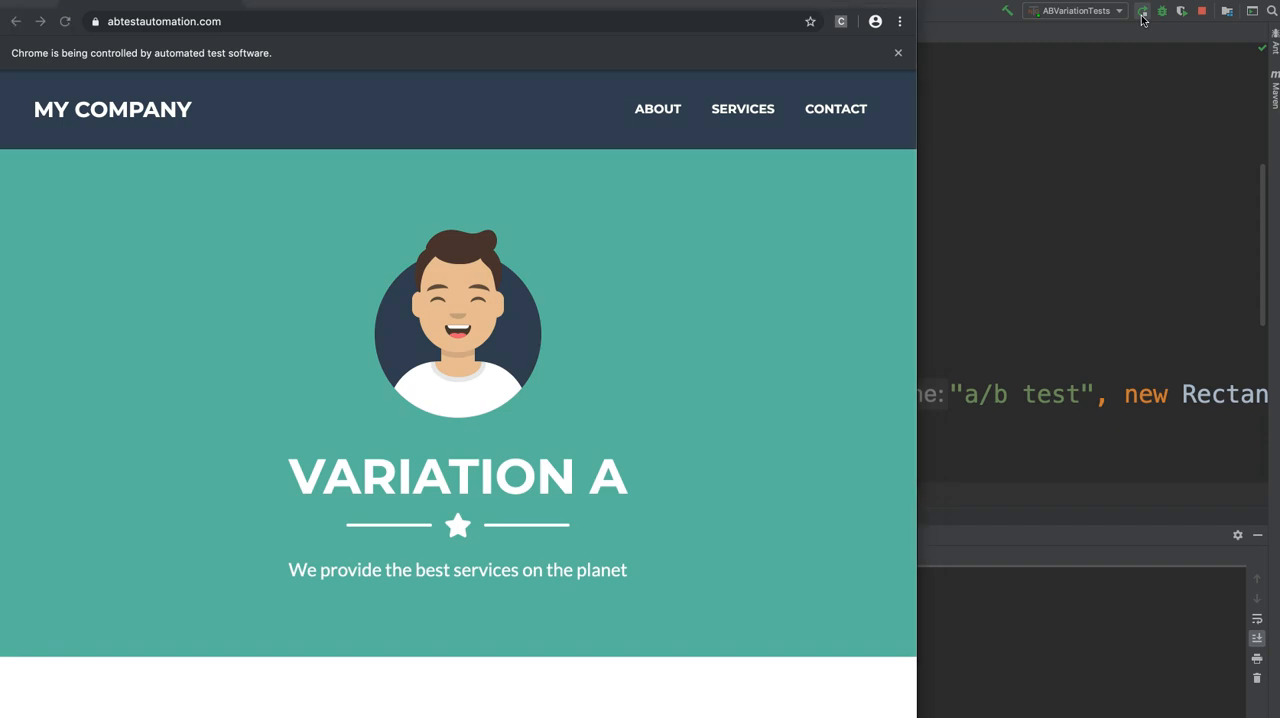
pyautogui.scroll(-3)
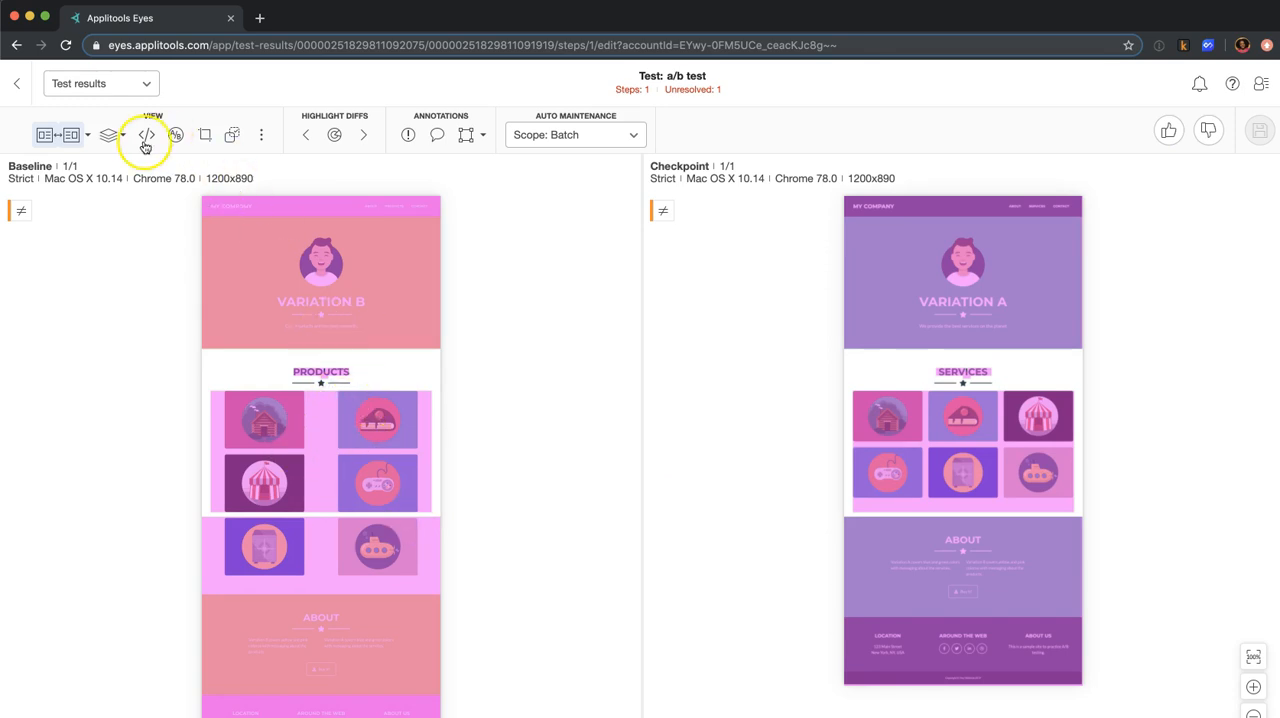
# Uncheck Diffs in the layers dropdown to hide difference highlighting
pyautogui.click(108, 134)
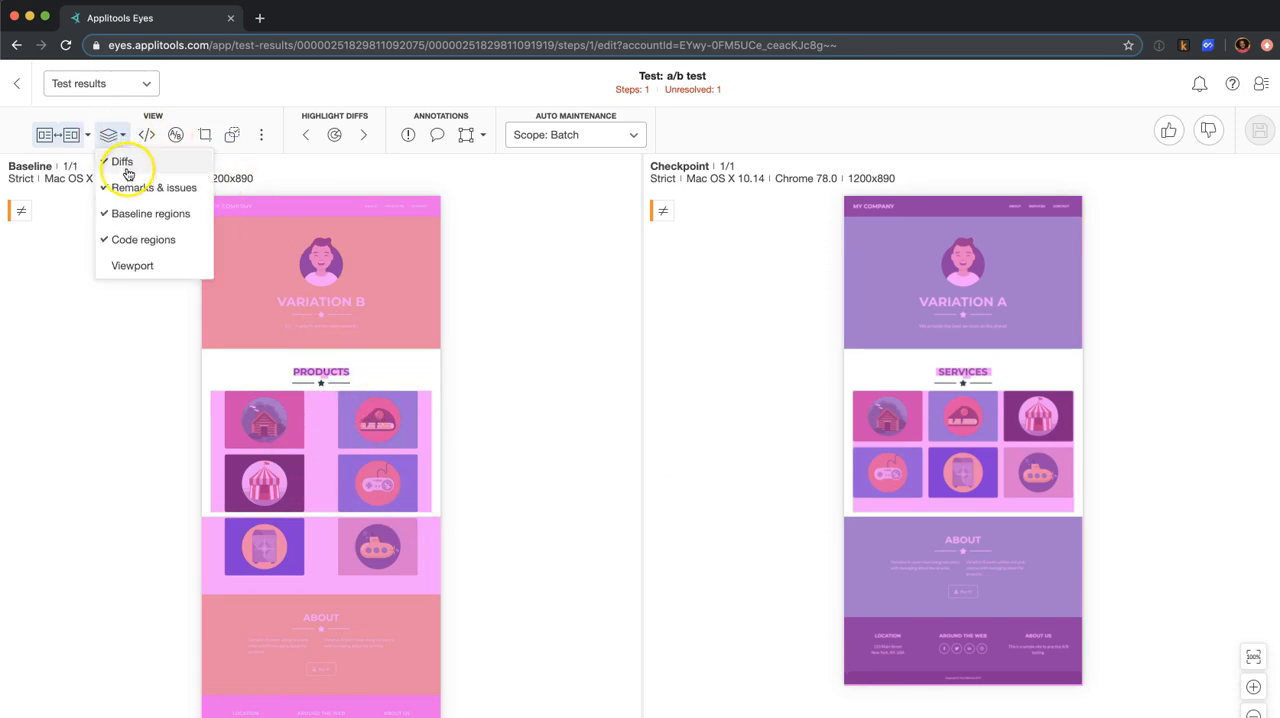
pyautogui.click(121, 161)
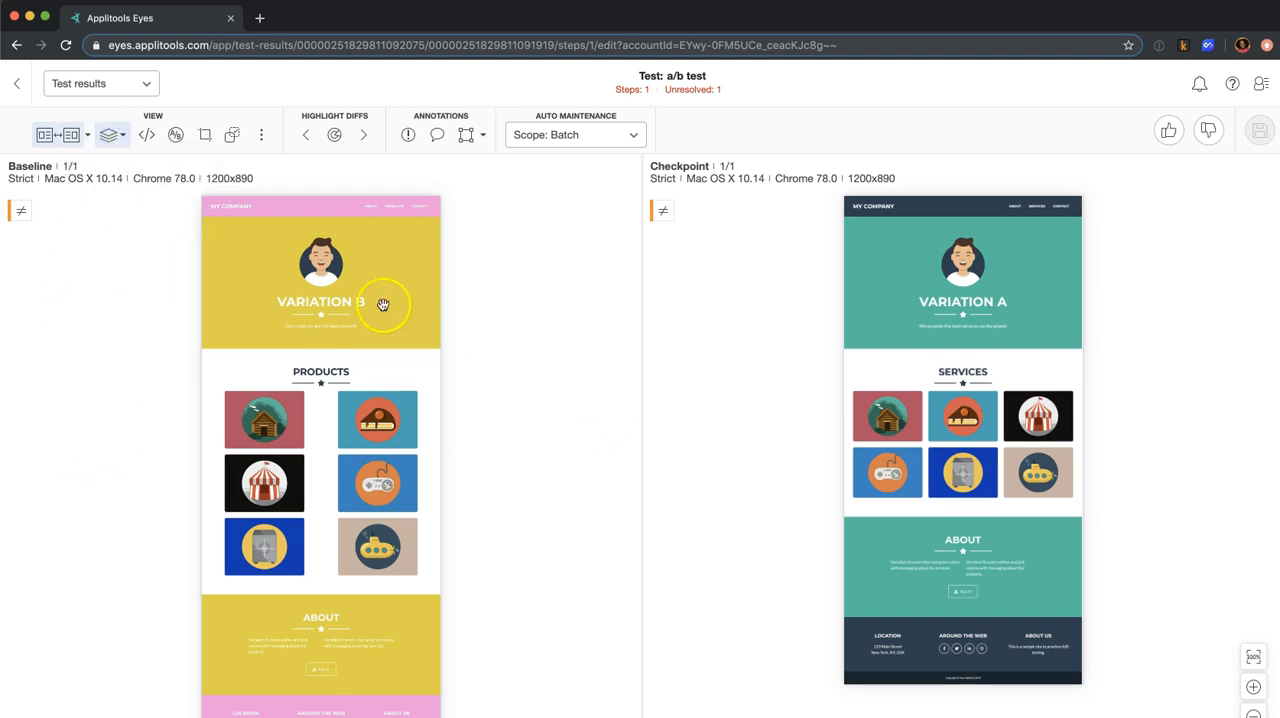
pyautogui.moveTo(988, 316)
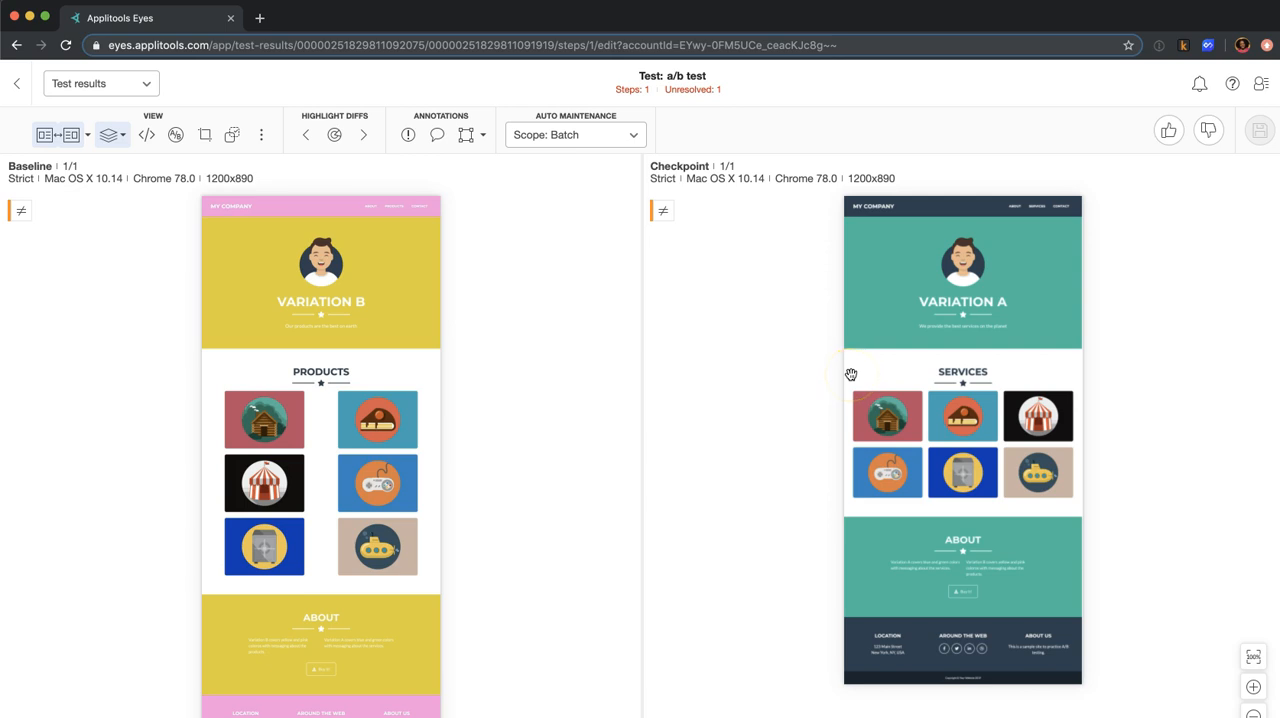
pyautogui.moveTo(850, 374)
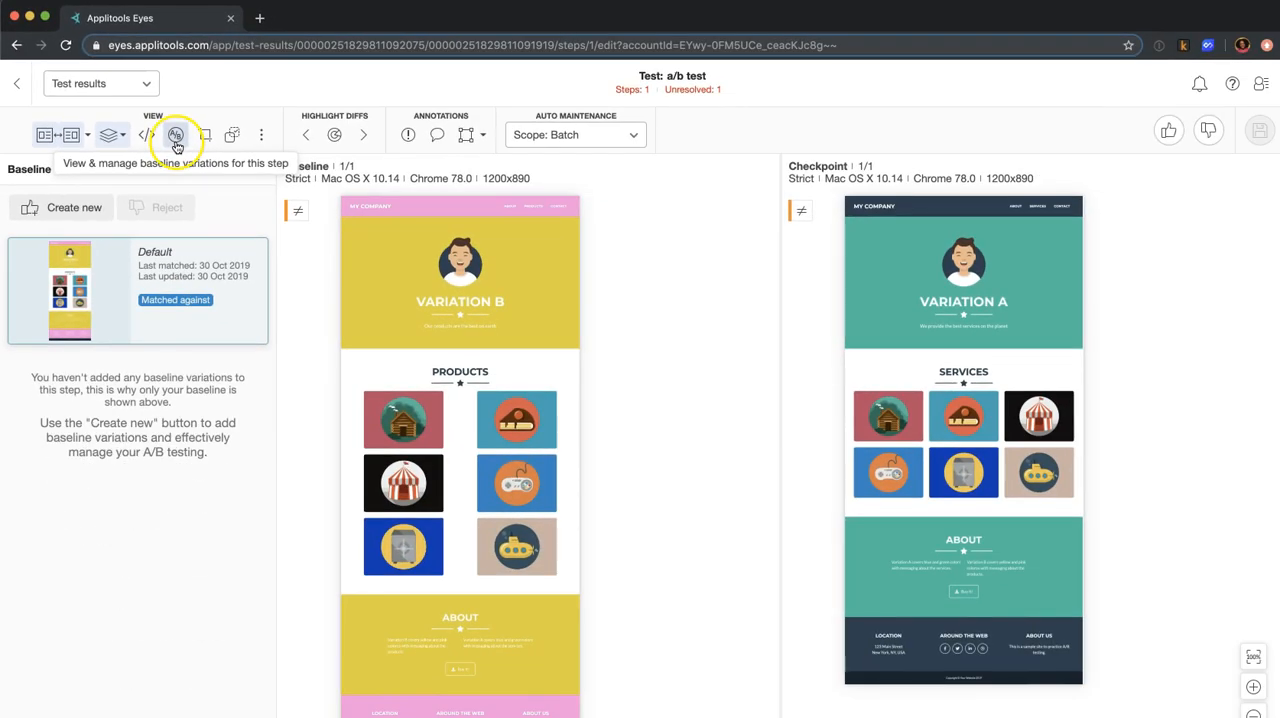
# Create a baseline variation named 'Variation A' matching the teal checkpoint
pyautogui.click(175, 135)
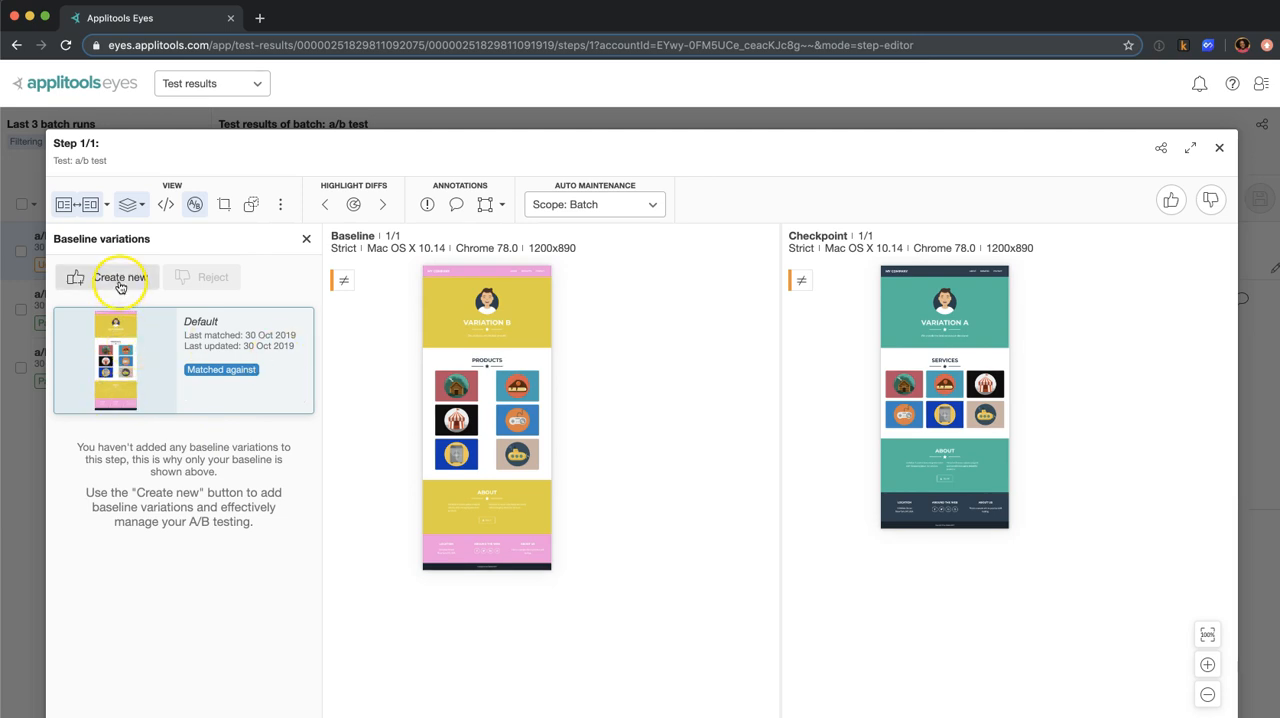
pyautogui.click(120, 277)
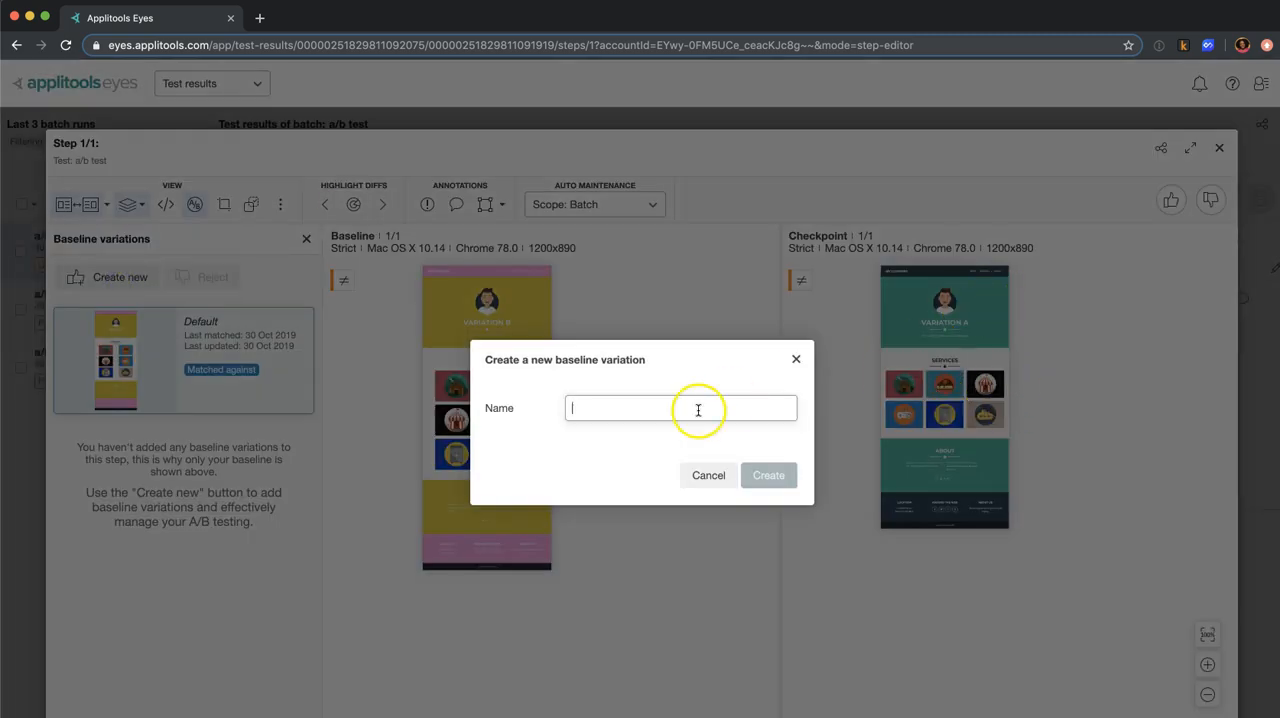
pyautogui.write('Variation A')
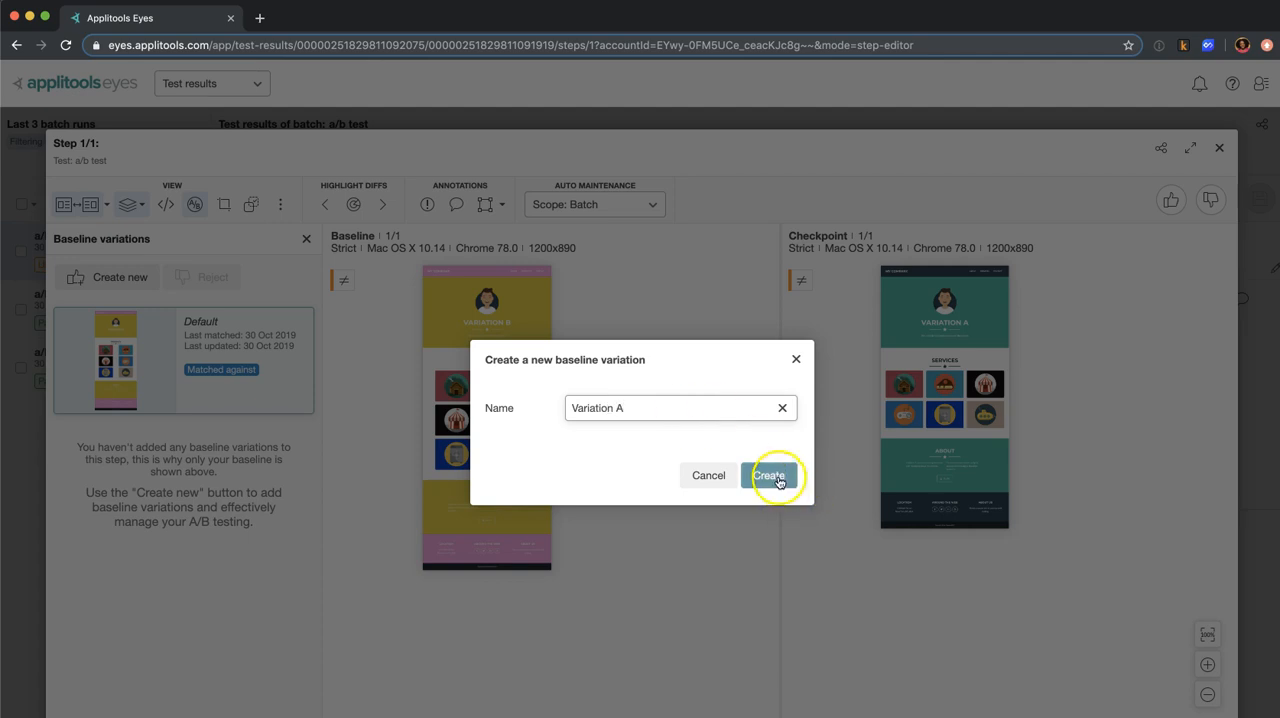
pyautogui.click(770, 475)
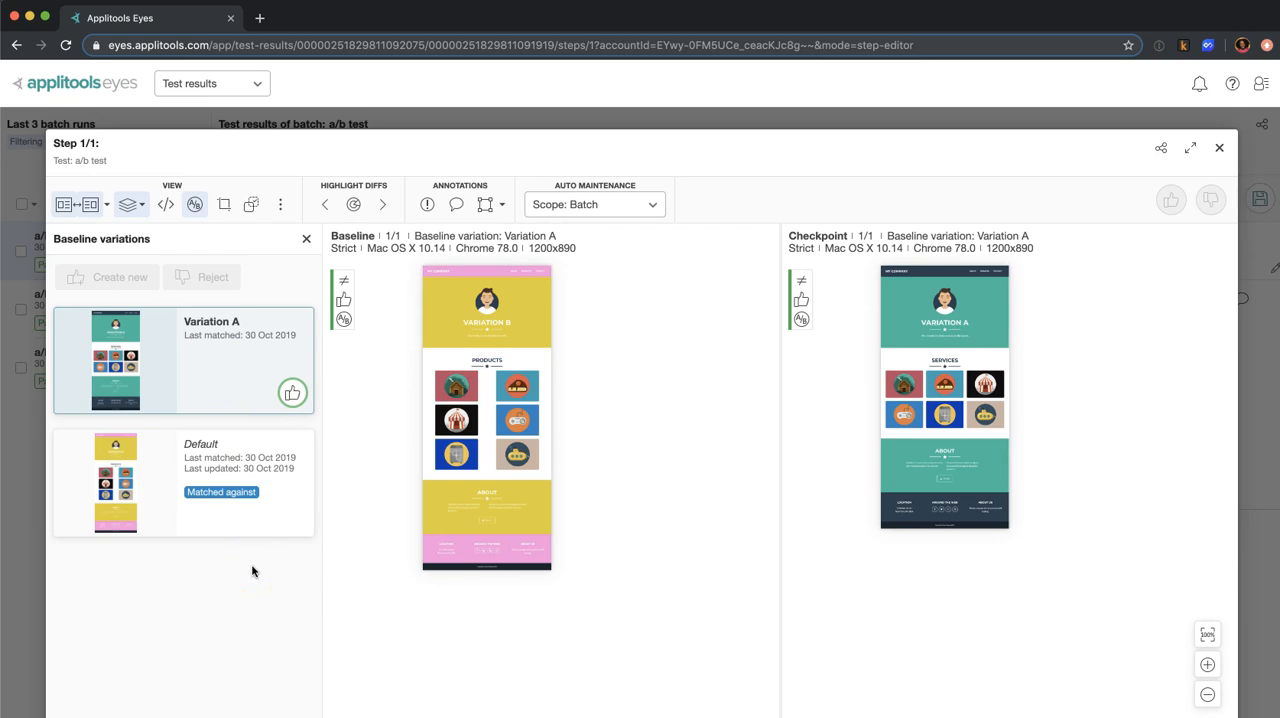
pyautogui.moveTo(217, 457)
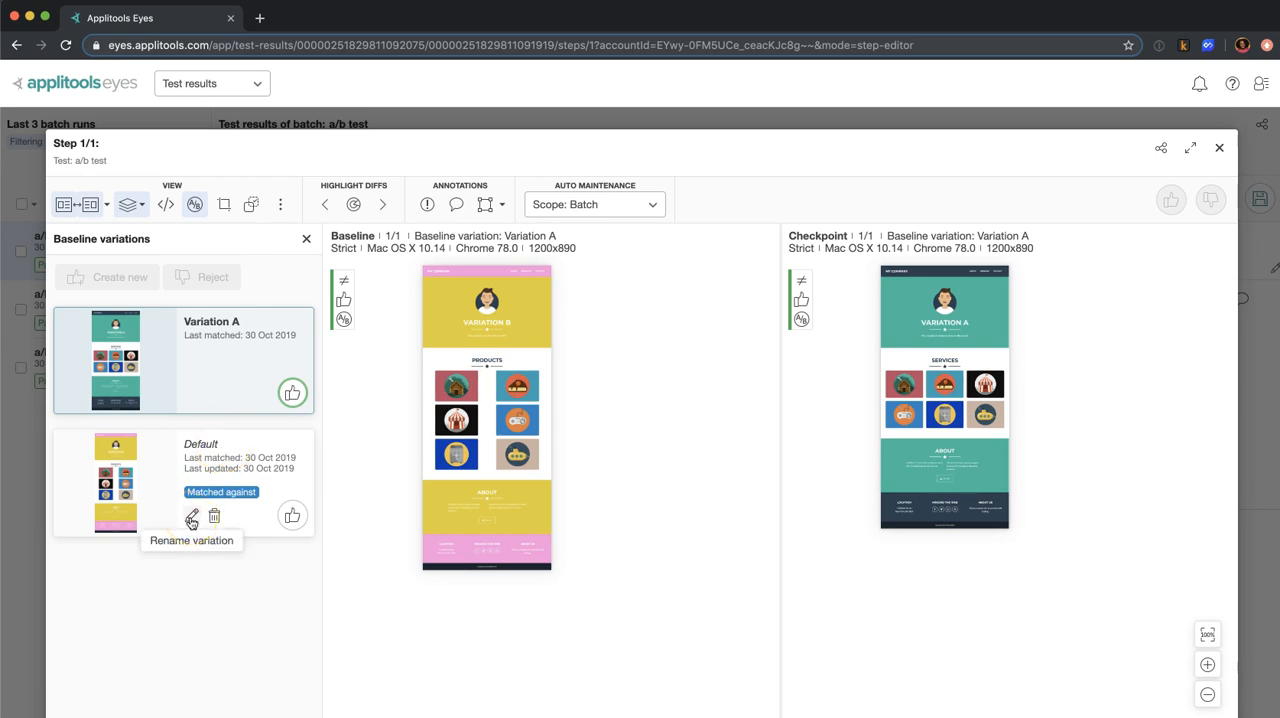
# Rename the Default variation card to 'Variation B'
pyautogui.click(191, 516)
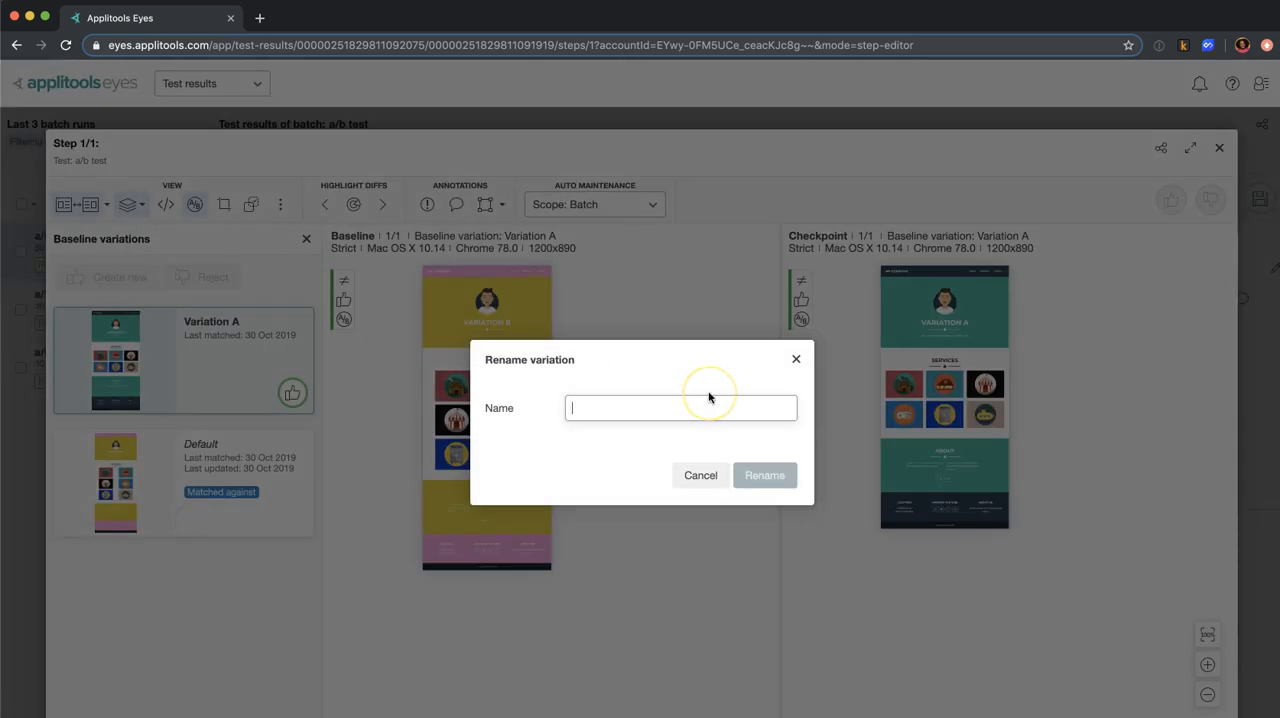
pyautogui.write('Varia')
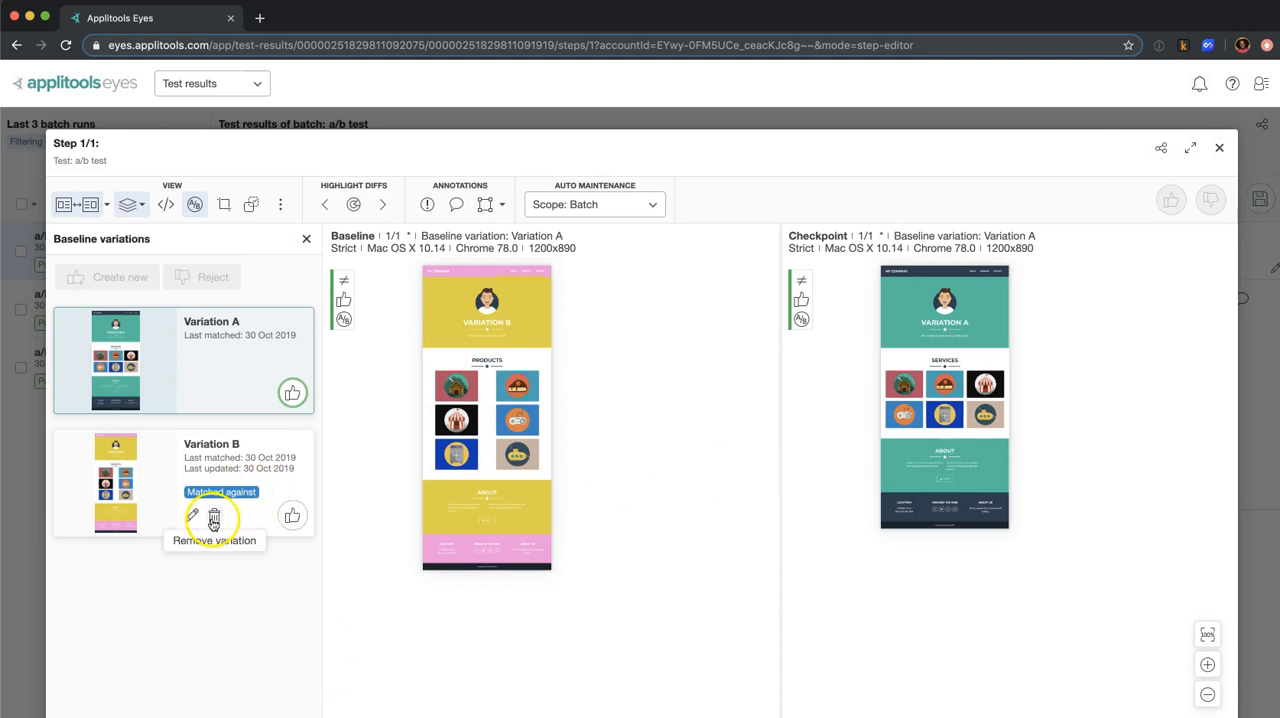
pyautogui.moveTo(216, 554)
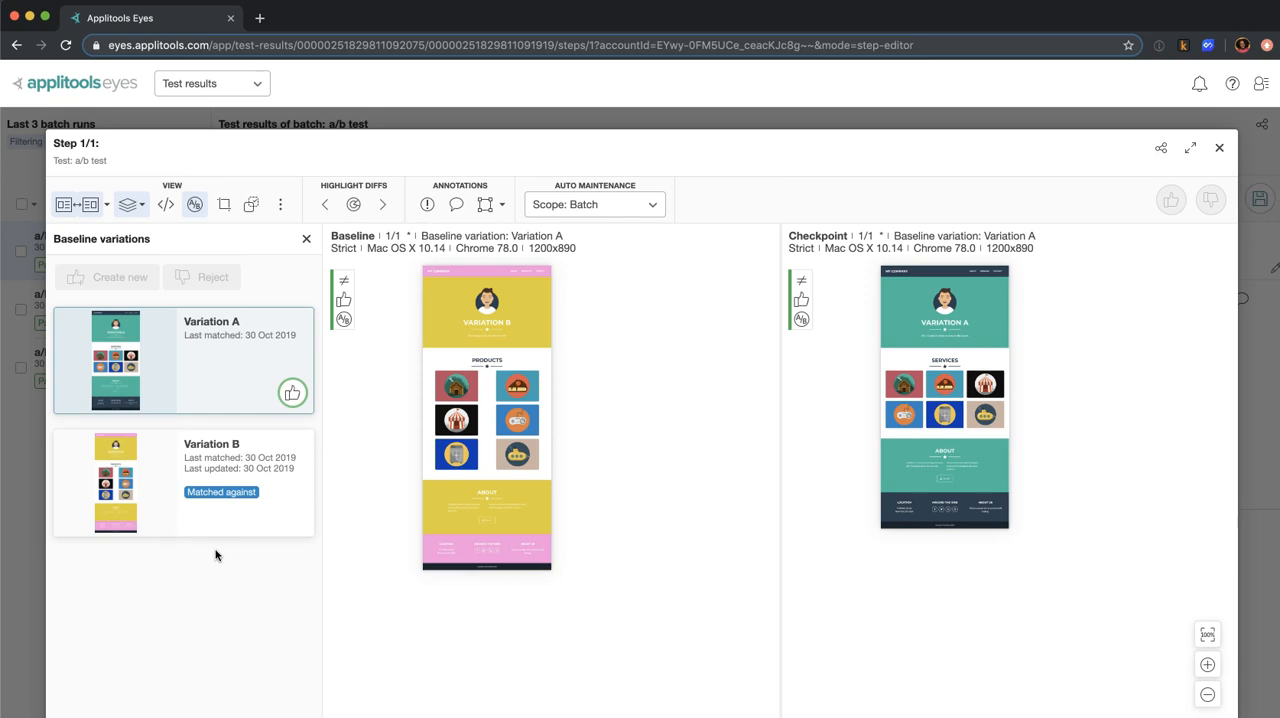
pyautogui.moveTo(213, 560)
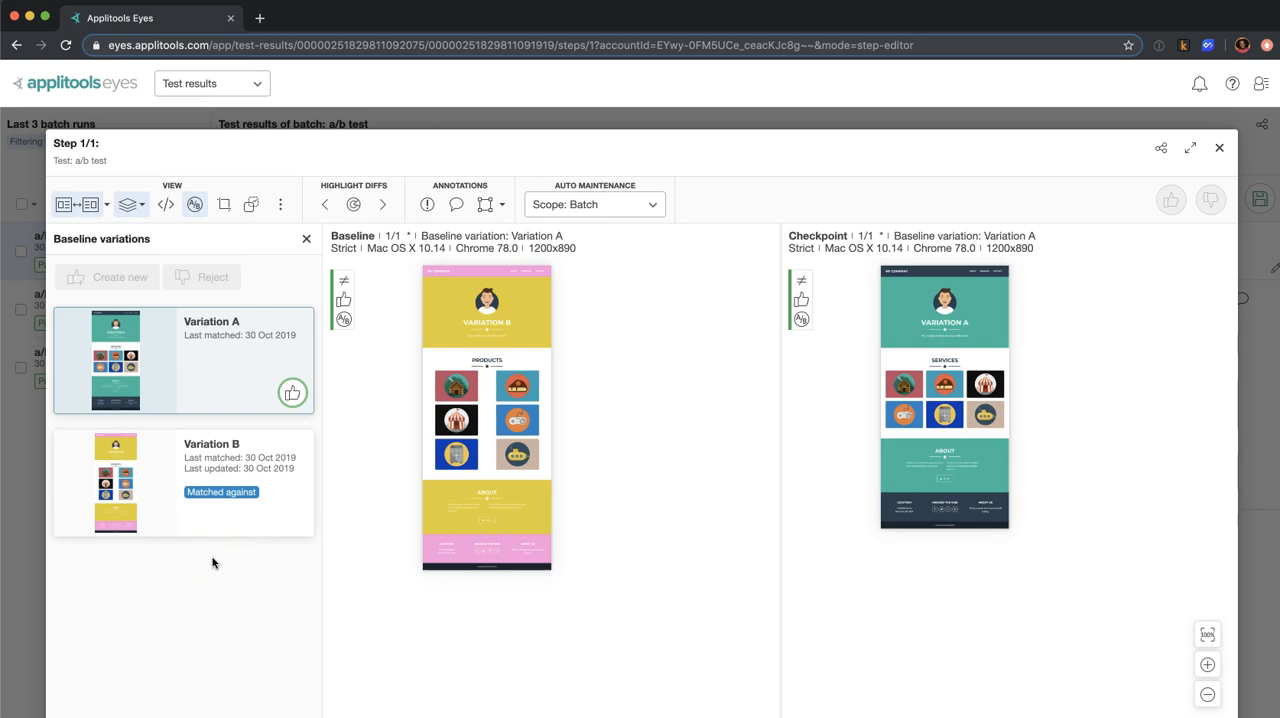
pyautogui.moveTo(1076, 166)
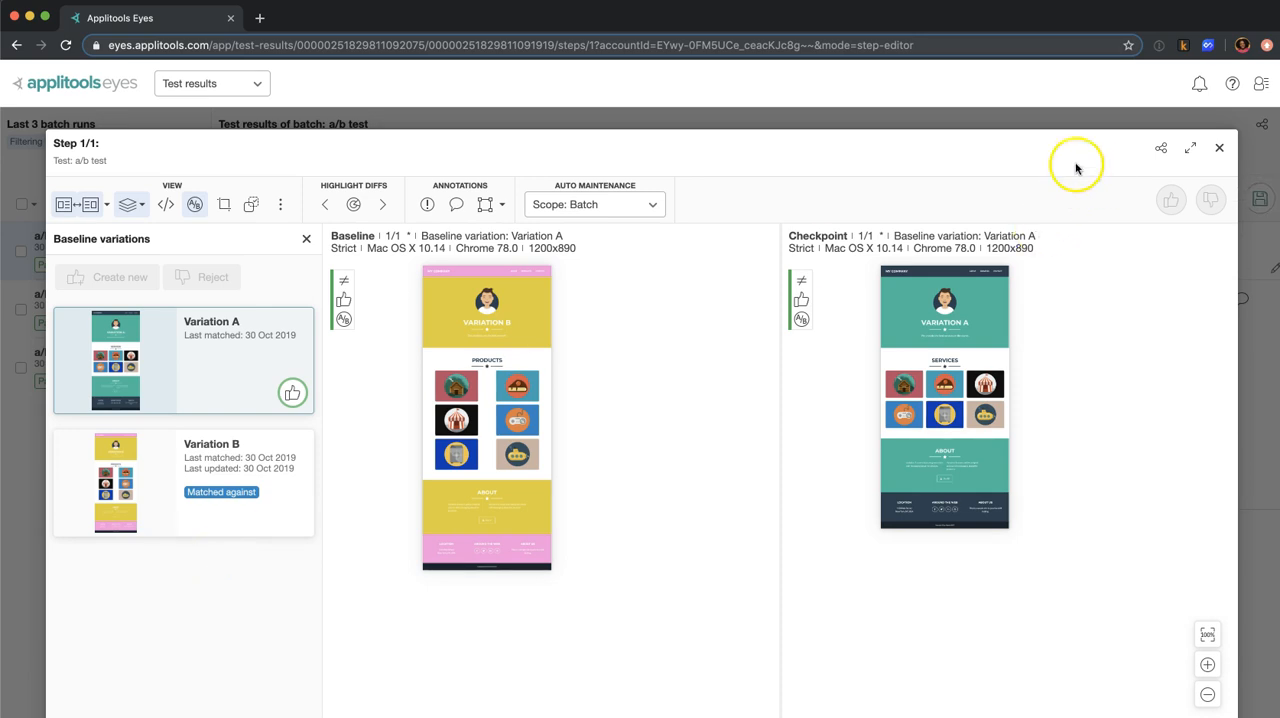
pyautogui.moveTo(1221, 148)
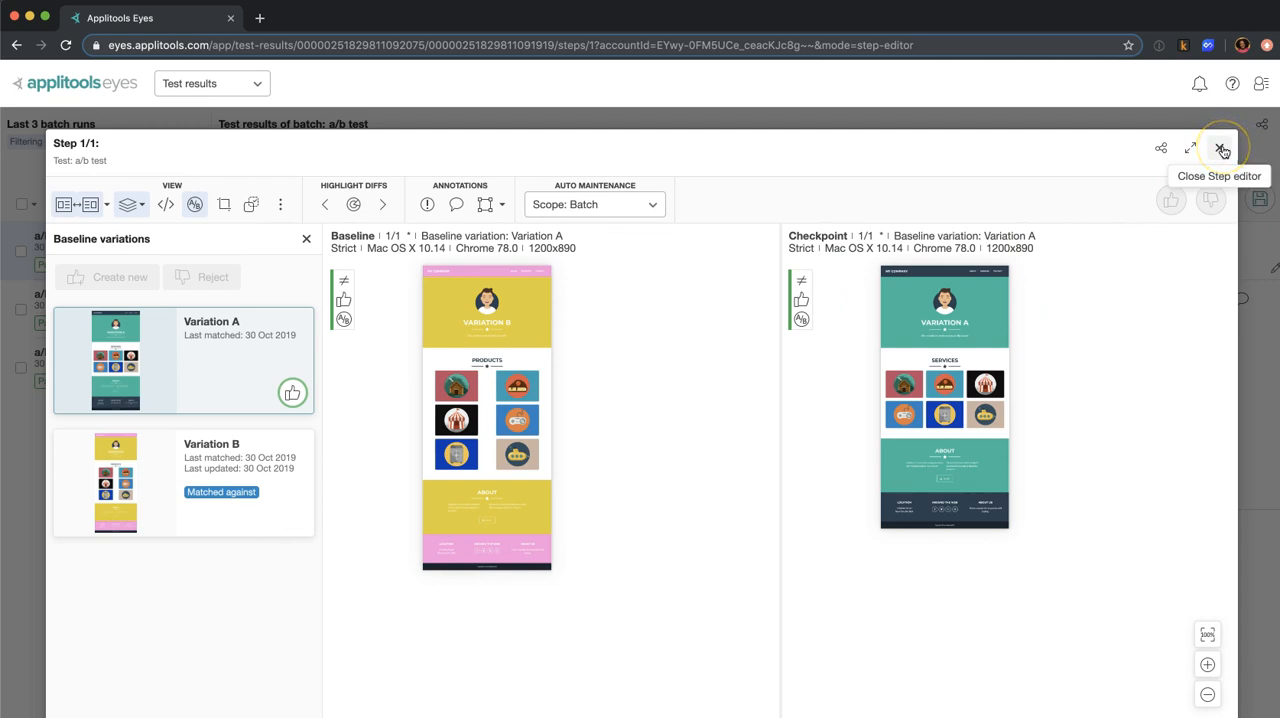
# Close the Step editor and choose Save all for the a/b test changes
pyautogui.click(1222, 148)
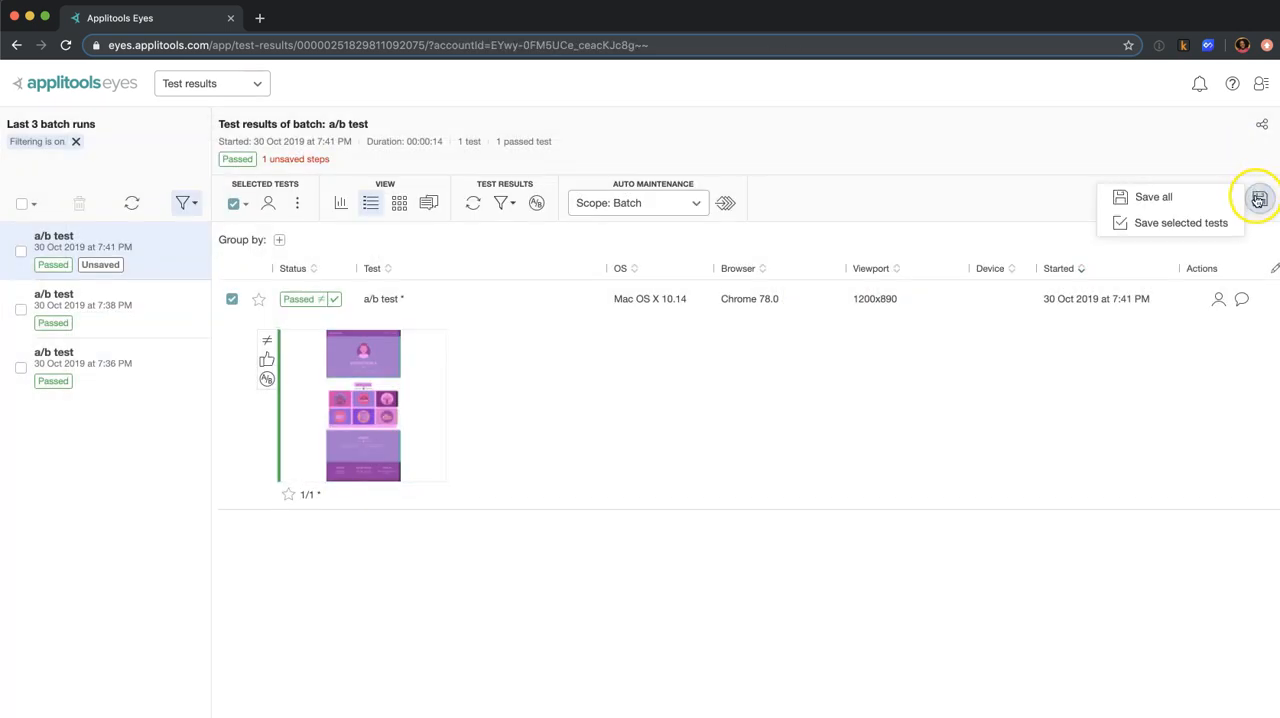
pyautogui.click(1153, 196)
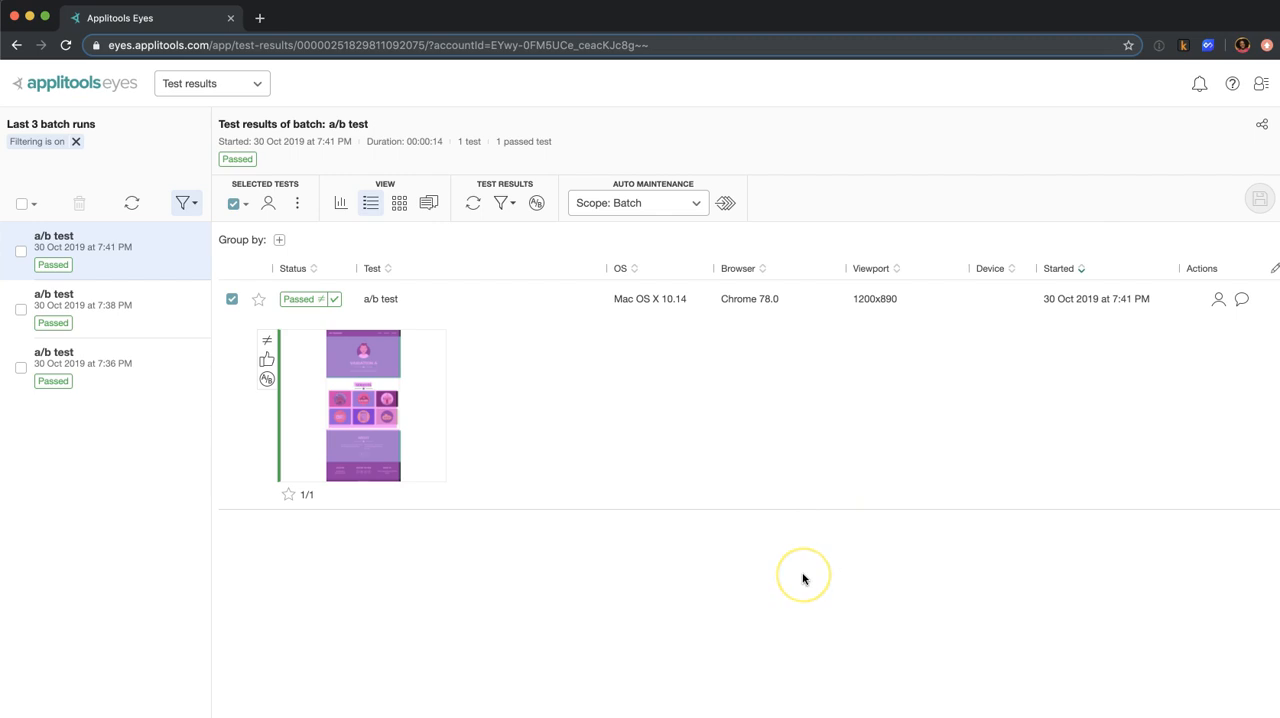
pyautogui.moveTo(803, 579)
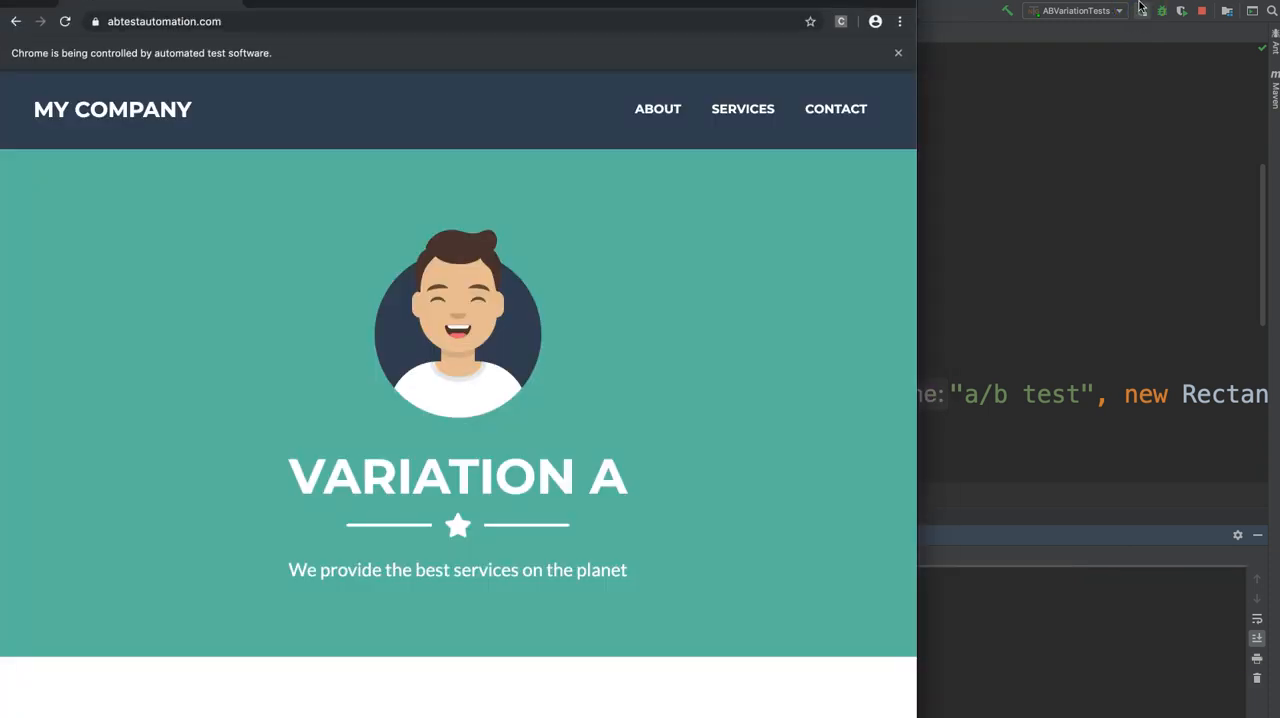
# Watch Chrome load Variation A and Variation B during the ABVariationTests run
pyautogui.scroll(-3)
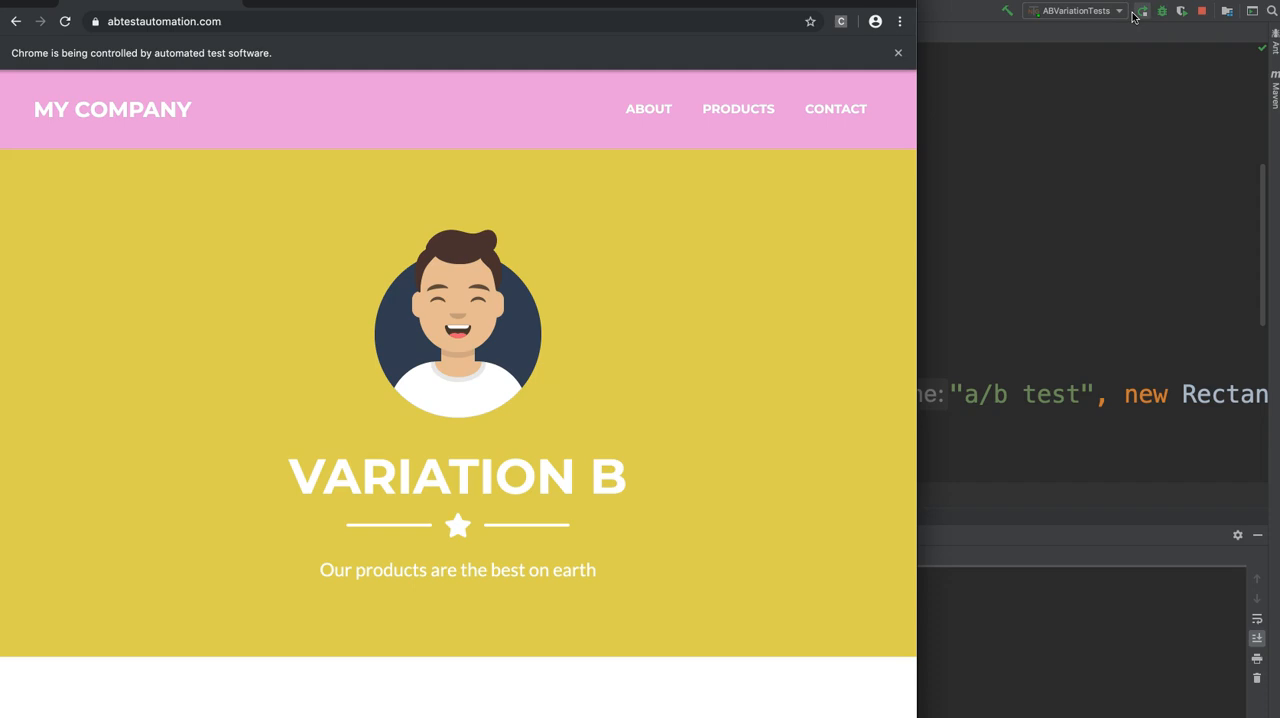
pyautogui.scroll(-3)
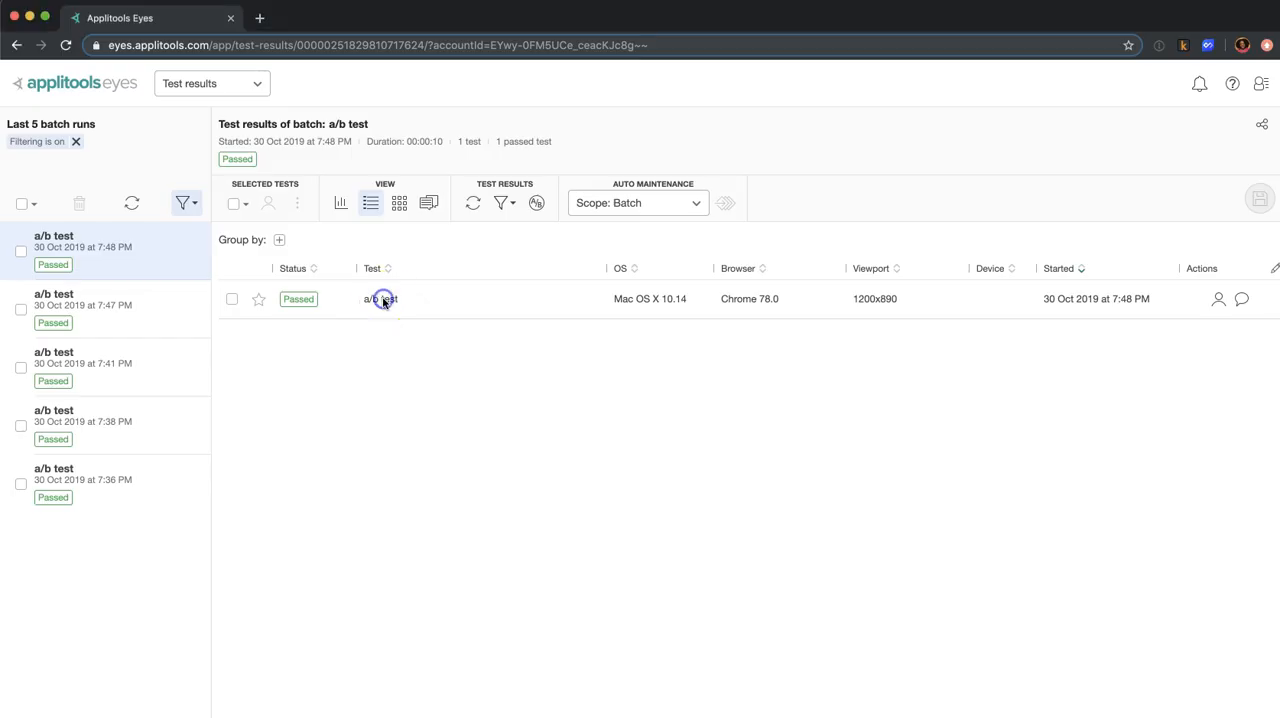
# Open the latest a/b test run's step to check its matched variation, then close it
pyautogui.click(380, 298)
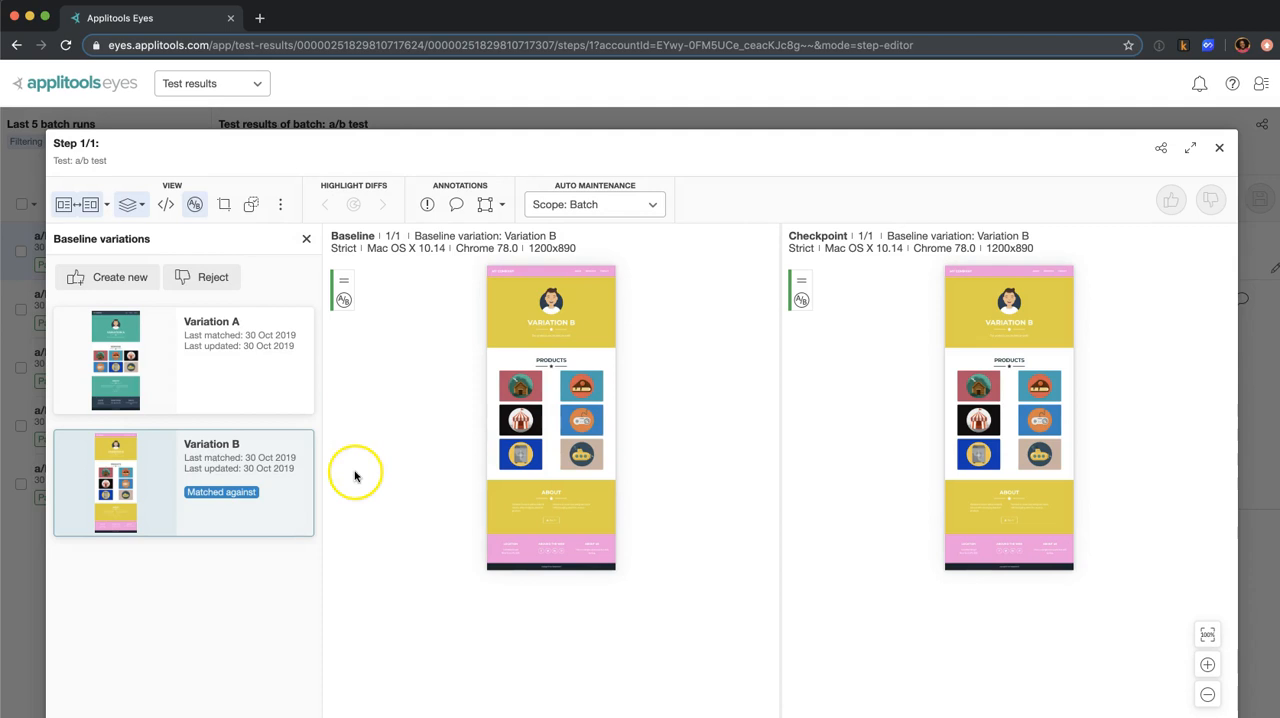
pyautogui.moveTo(1033, 365)
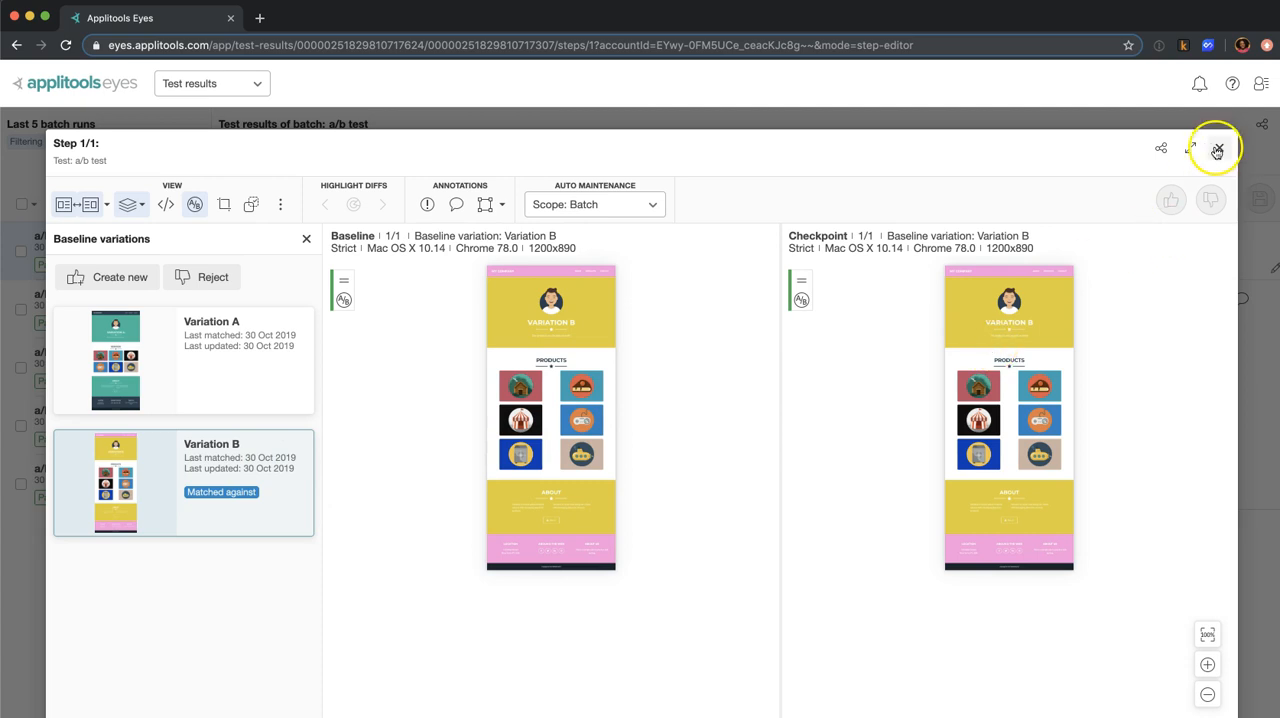
pyautogui.click(1216, 148)
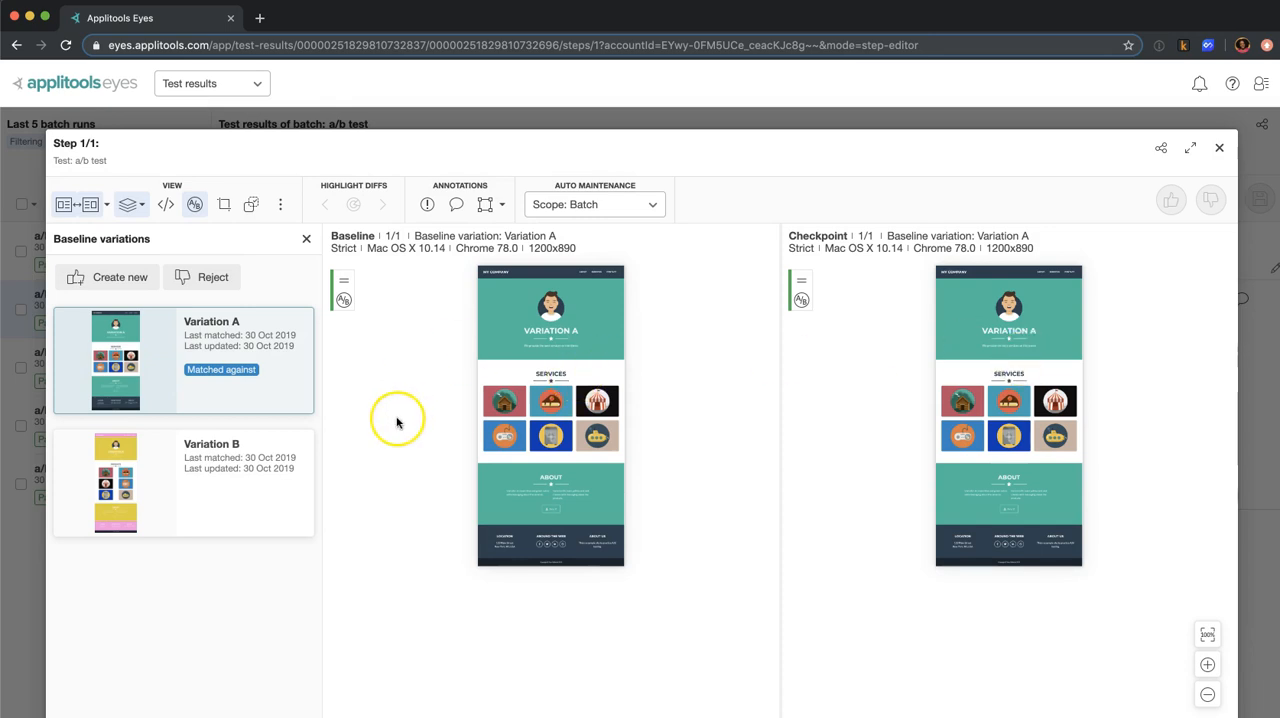
pyautogui.moveTo(690, 390)
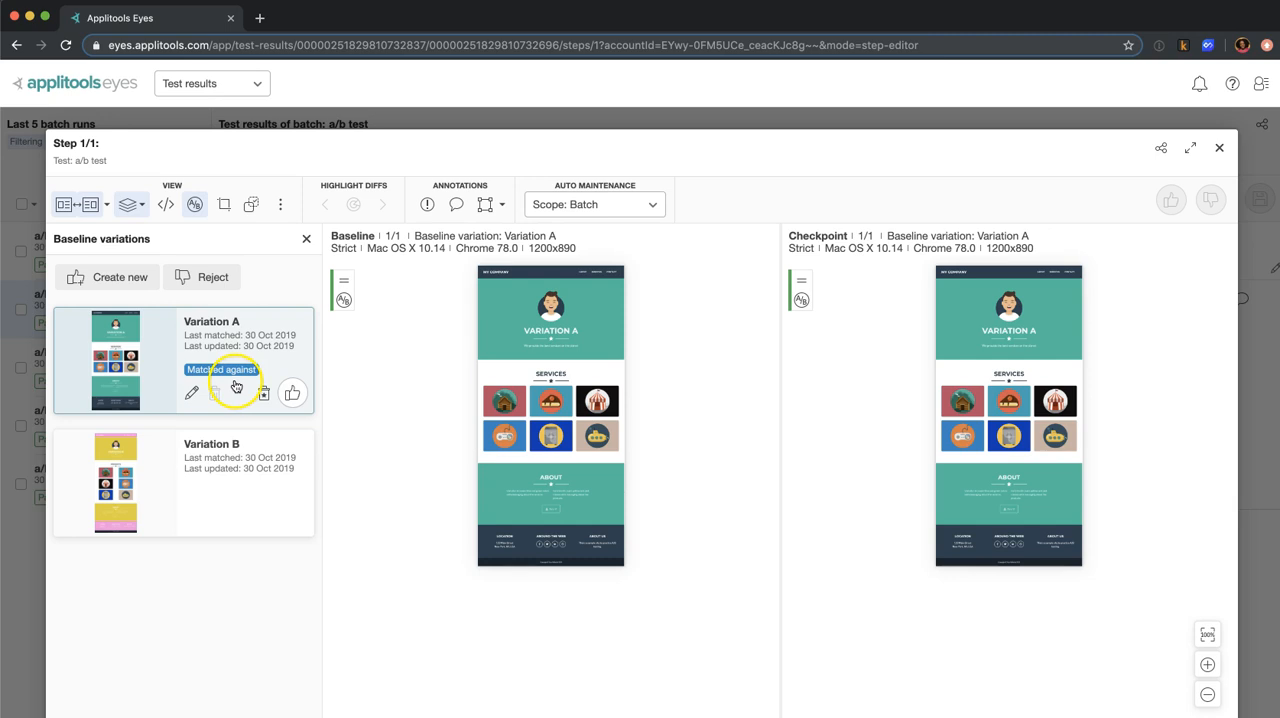
pyautogui.moveTo(824, 520)
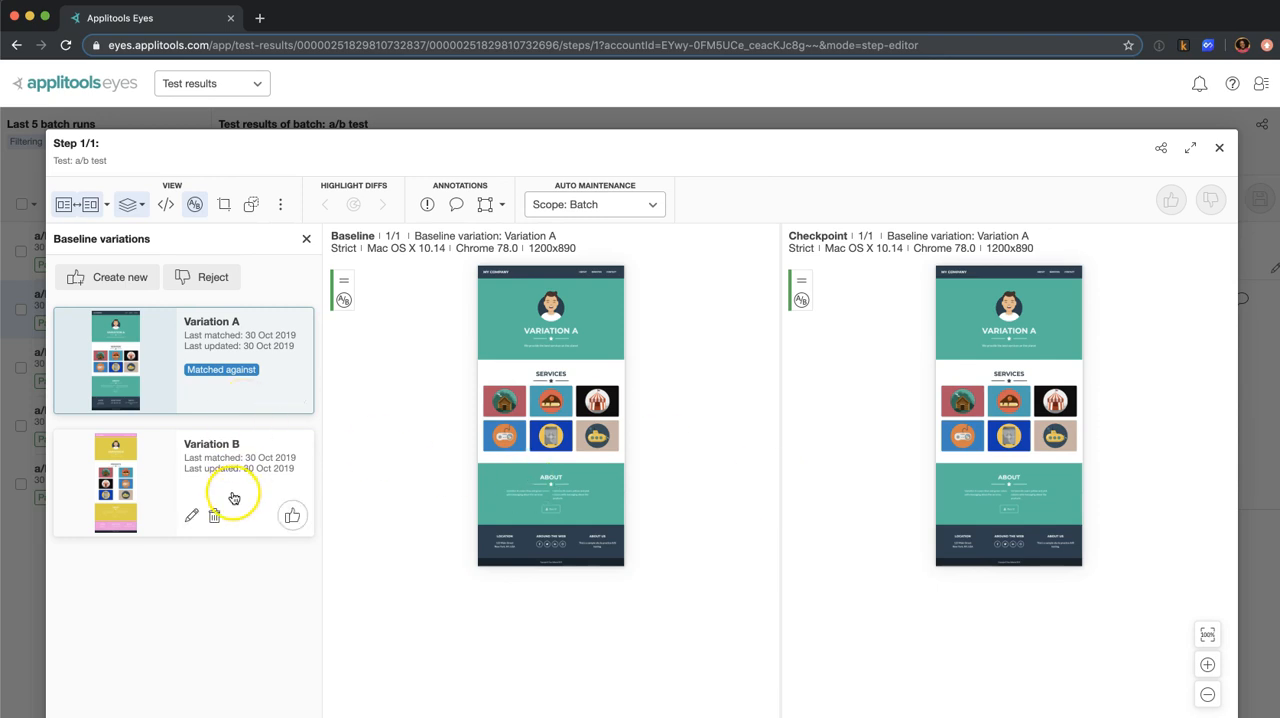
pyautogui.moveTo(380, 466)
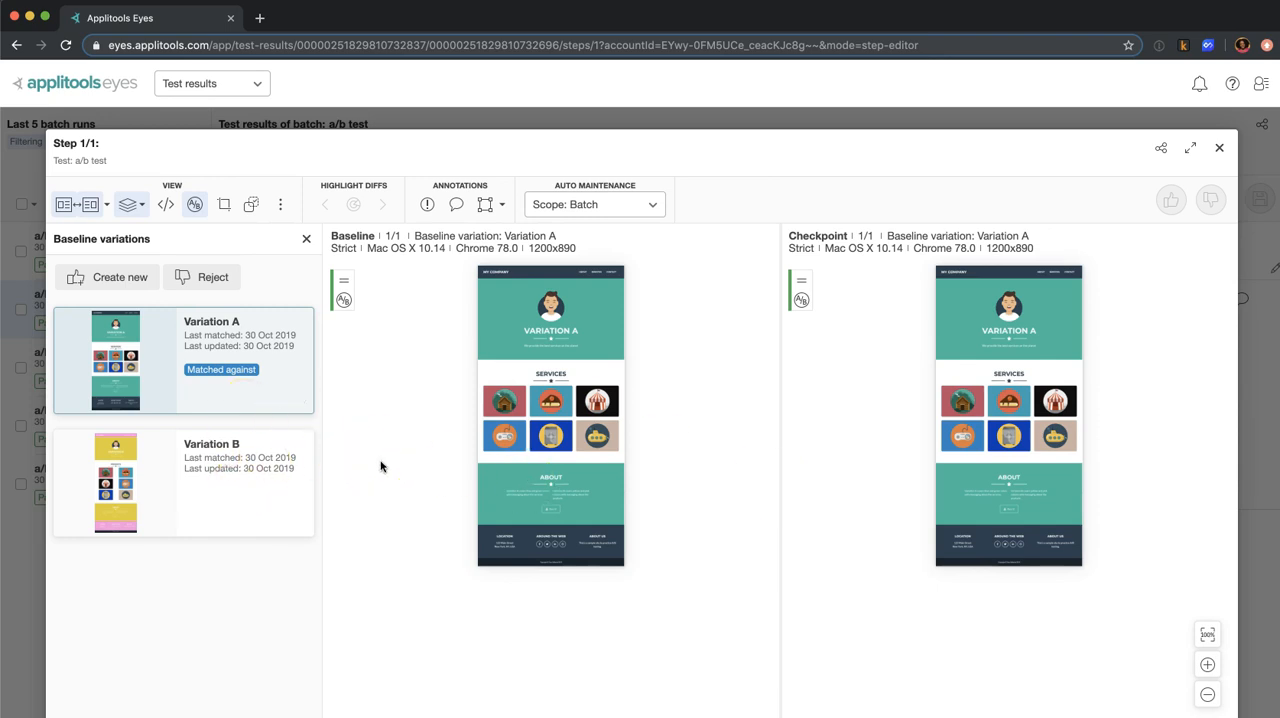